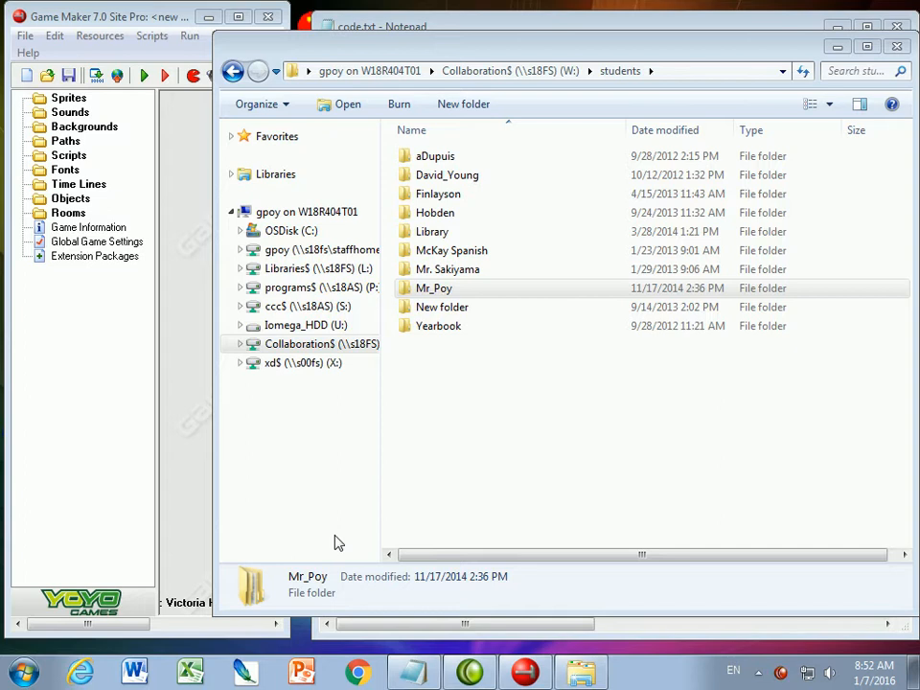
- Browse into Mr_Poy and then its Assignments folder containing code.txt
{"action": "left_click", "coordinate": [433, 288]}
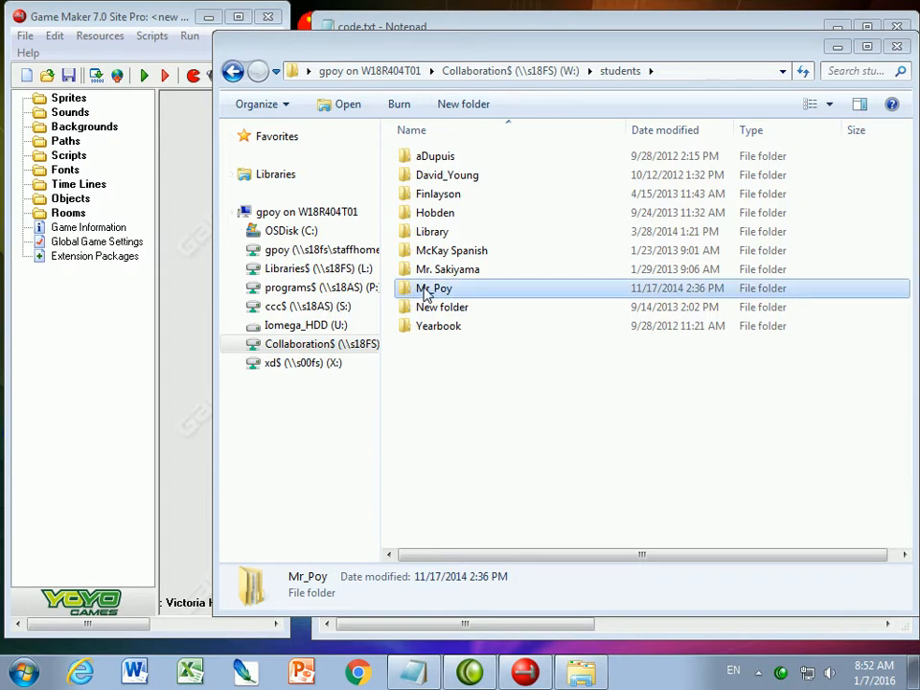
{"action": "double_click", "coordinate": [434, 287]}
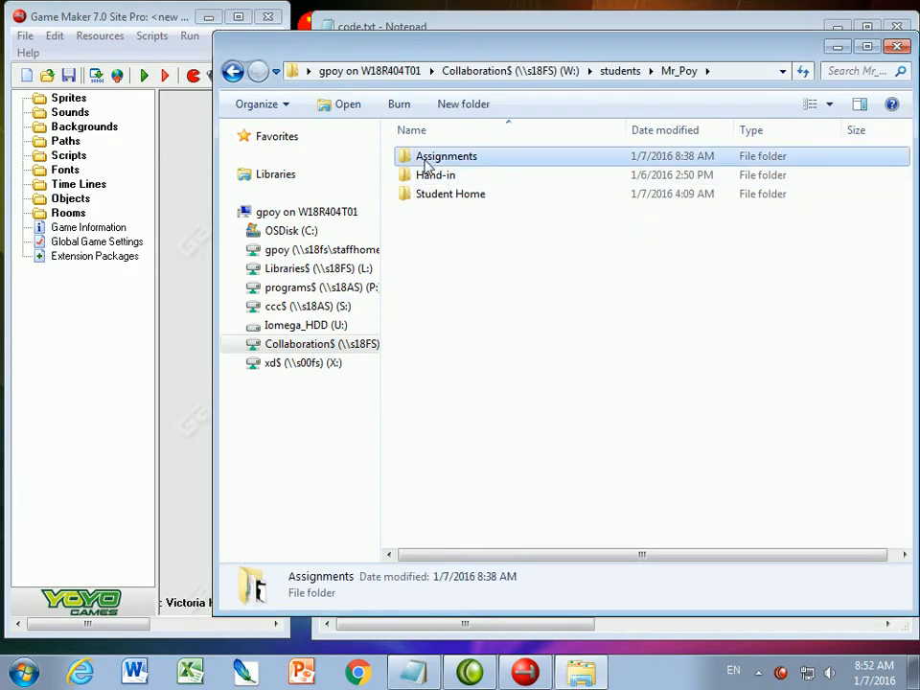
{"action": "double_click", "coordinate": [446, 155]}
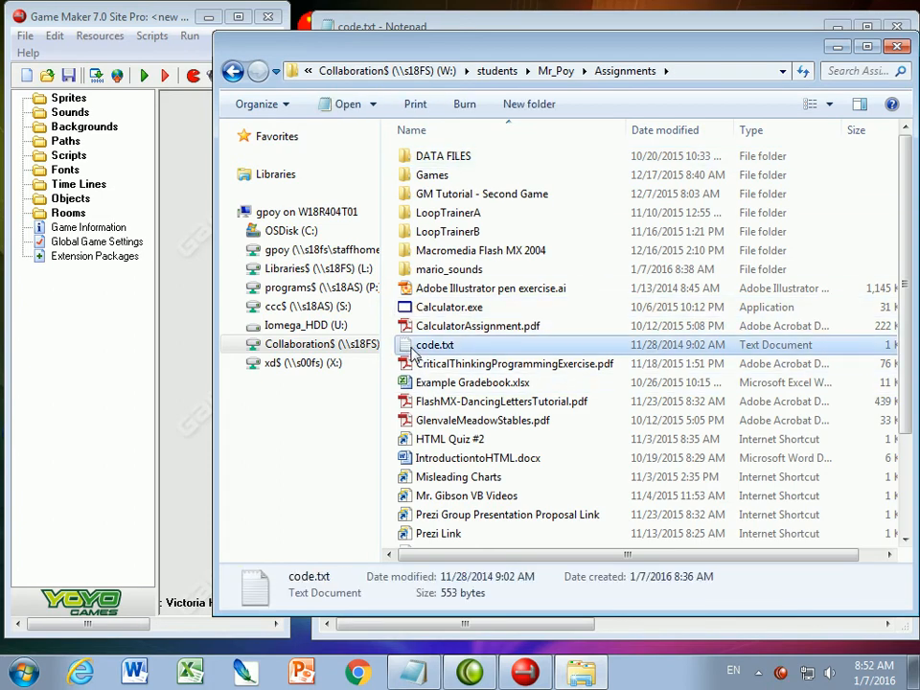
{"action": "mouse_move", "coordinate": [429, 357]}
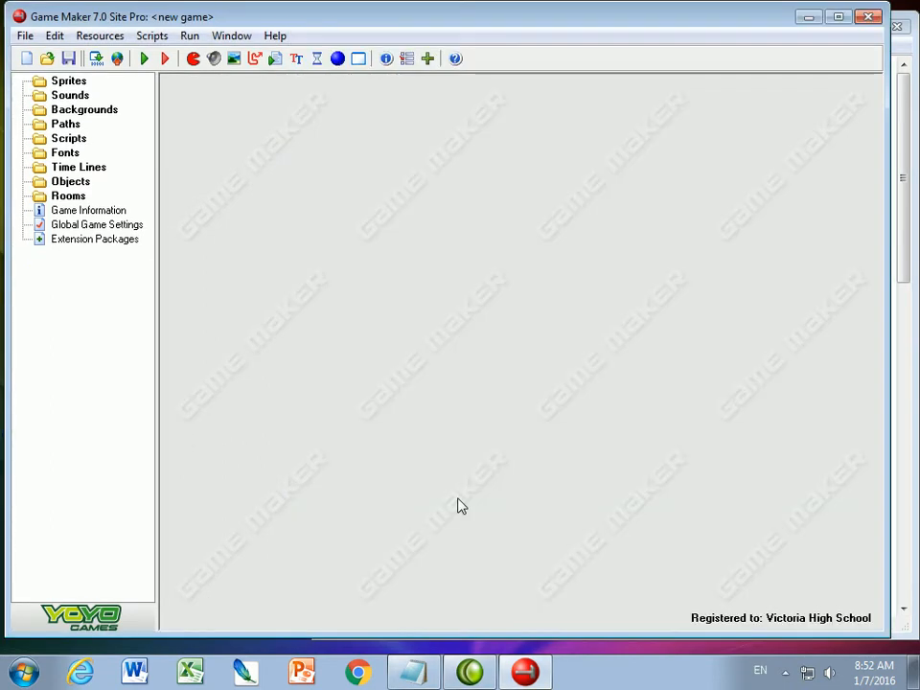
{"action": "mouse_move", "coordinate": [425, 486]}
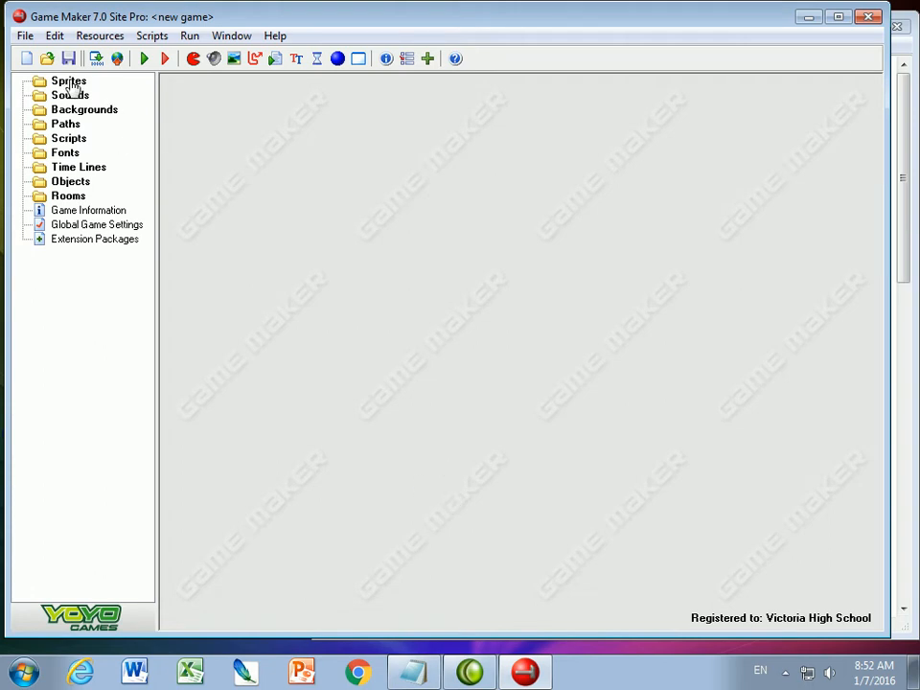
- Create a new sprite in the Sprites group
{"action": "left_click", "coordinate": [68, 80]}
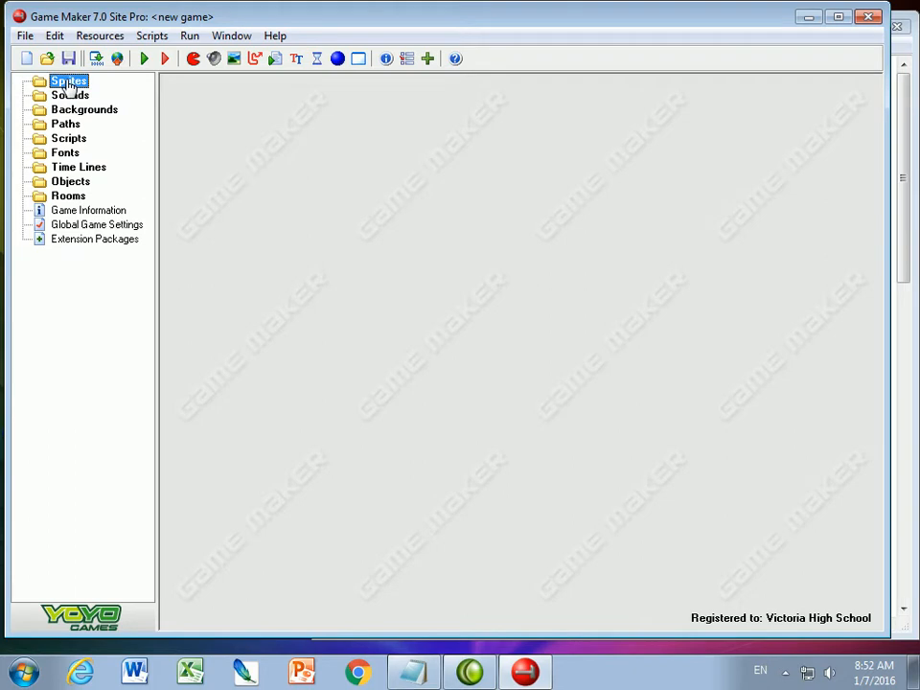
{"action": "right_click", "coordinate": [68, 81]}
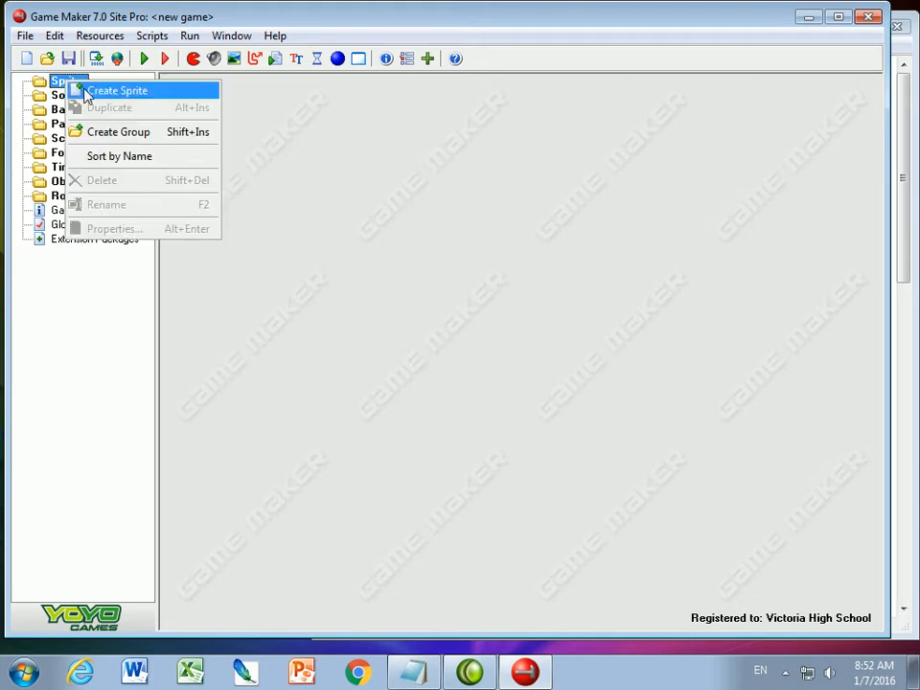
{"action": "left_click", "coordinate": [117, 89]}
{"action": "type", "text": "spr_mario"}
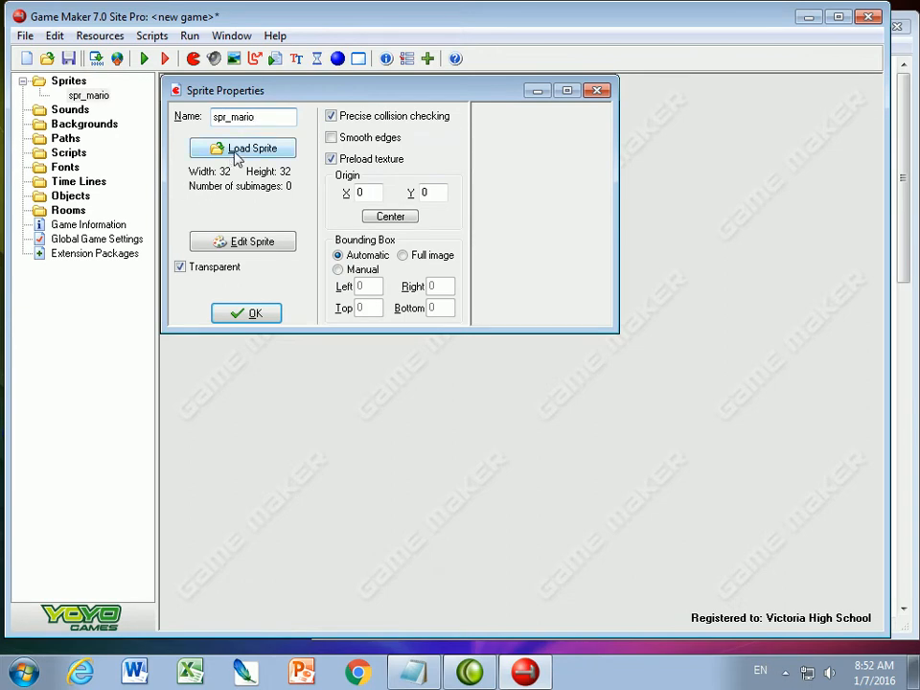
- Resize spr_mario's canvas to 16 px, fill it red, and confirm the sprite
{"action": "left_click", "coordinate": [242, 241]}
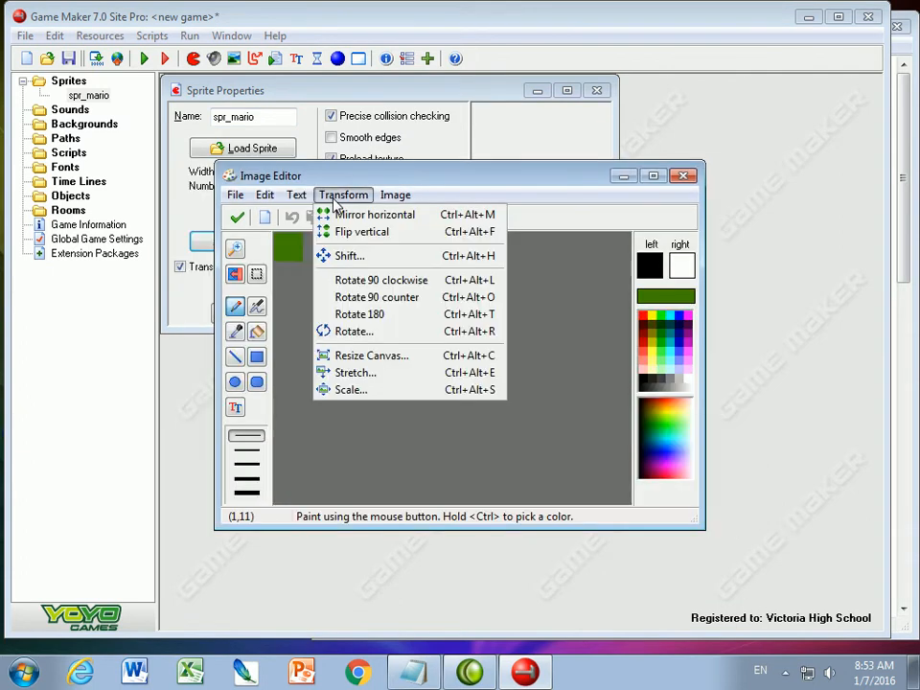
{"action": "mouse_move", "coordinate": [372, 355]}
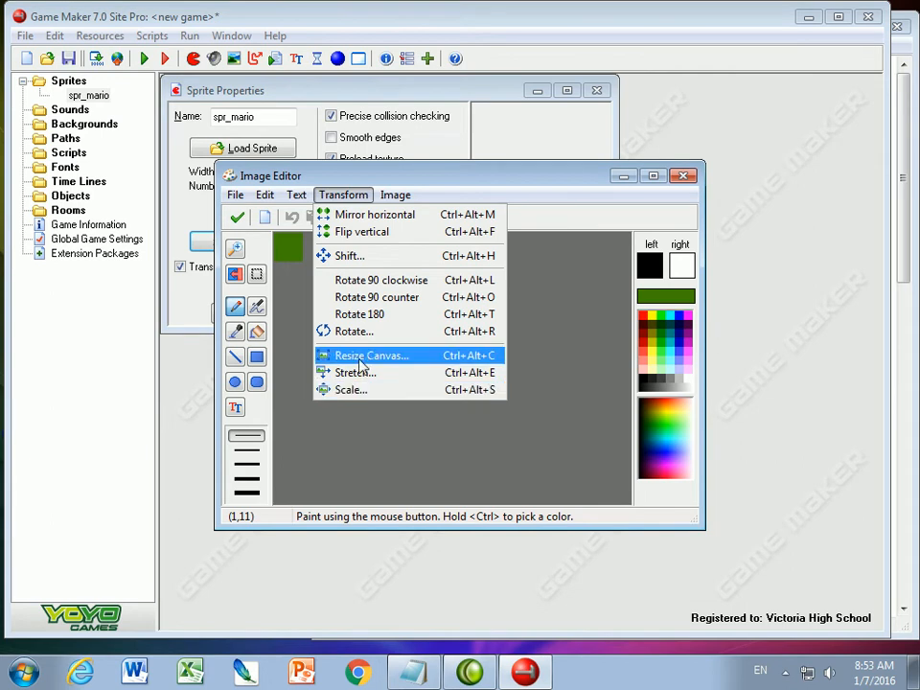
{"action": "left_click", "coordinate": [371, 355]}
{"action": "type", "text": "16"}
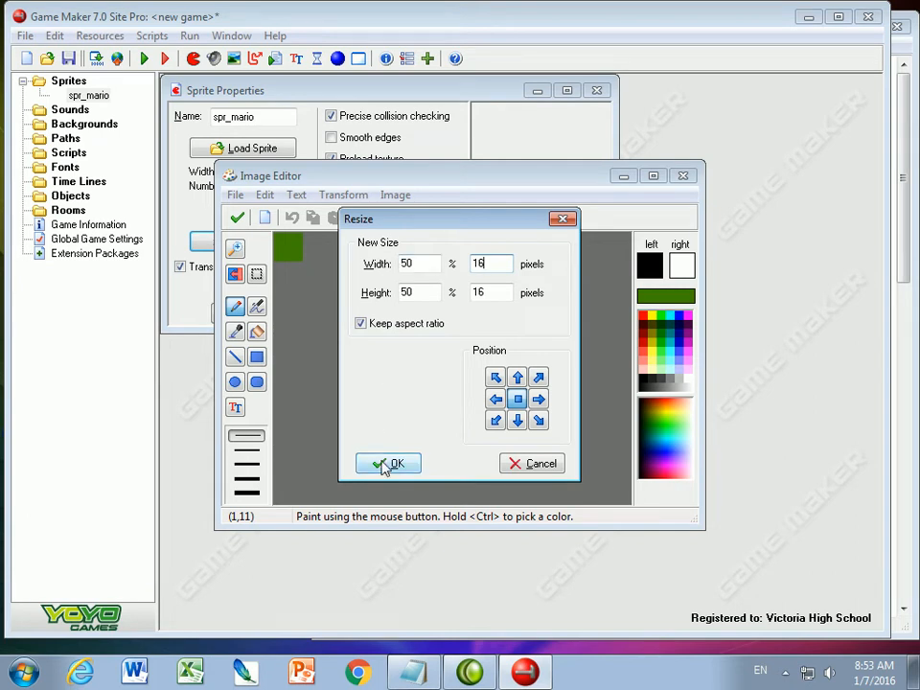
{"action": "left_click", "coordinate": [388, 463]}
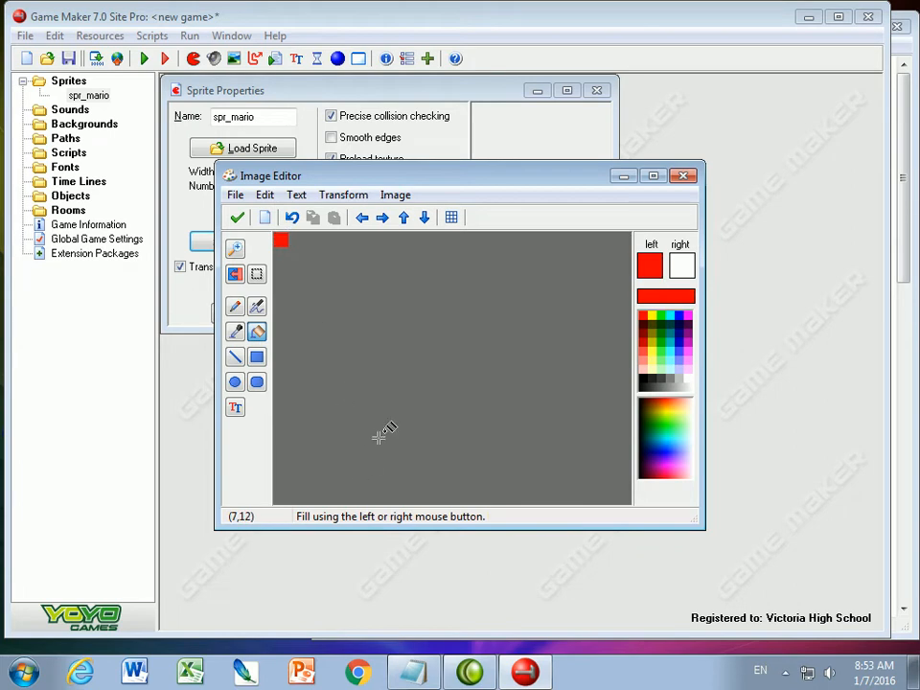
{"action": "left_click", "coordinate": [236, 216]}
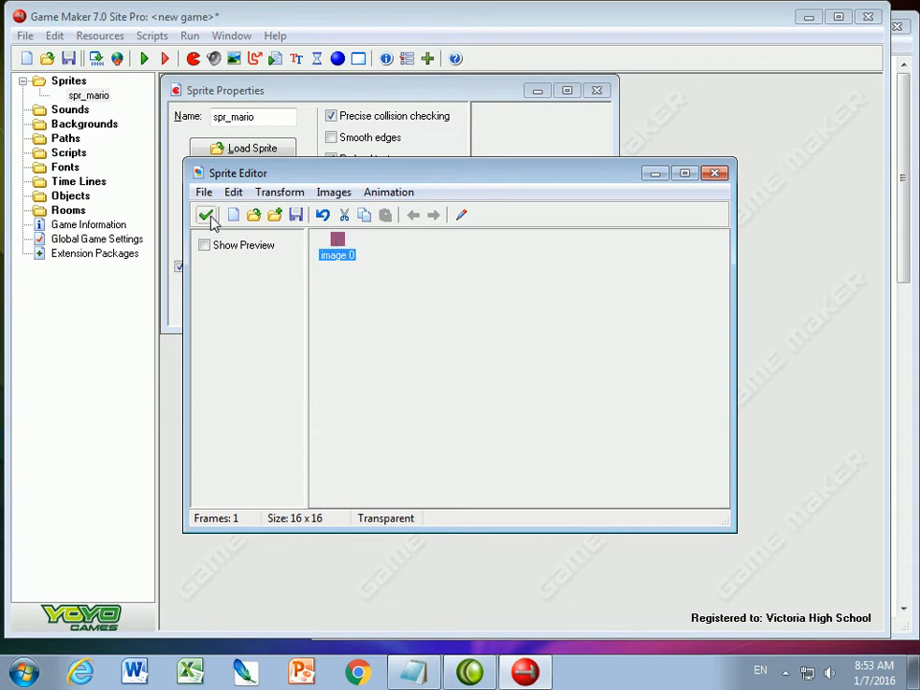
{"action": "left_click", "coordinate": [207, 214]}
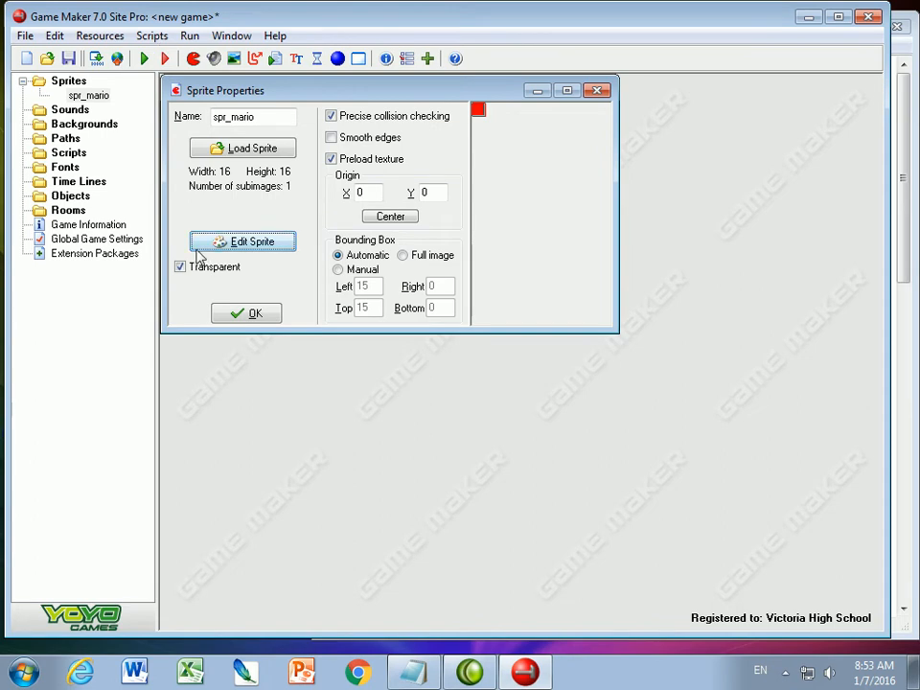
{"action": "mouse_move", "coordinate": [182, 277]}
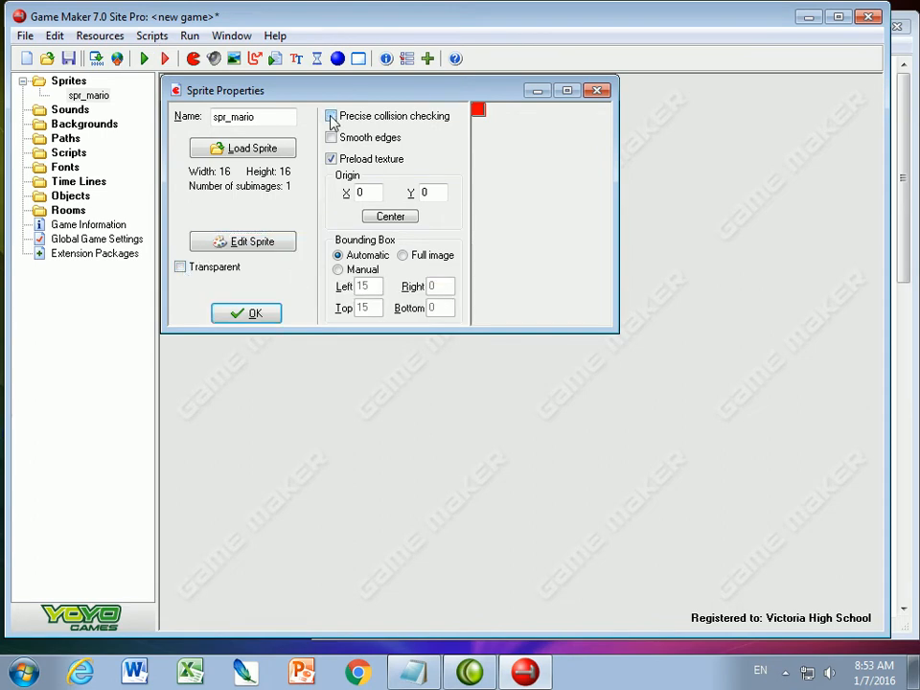
{"action": "mouse_move", "coordinate": [390, 123]}
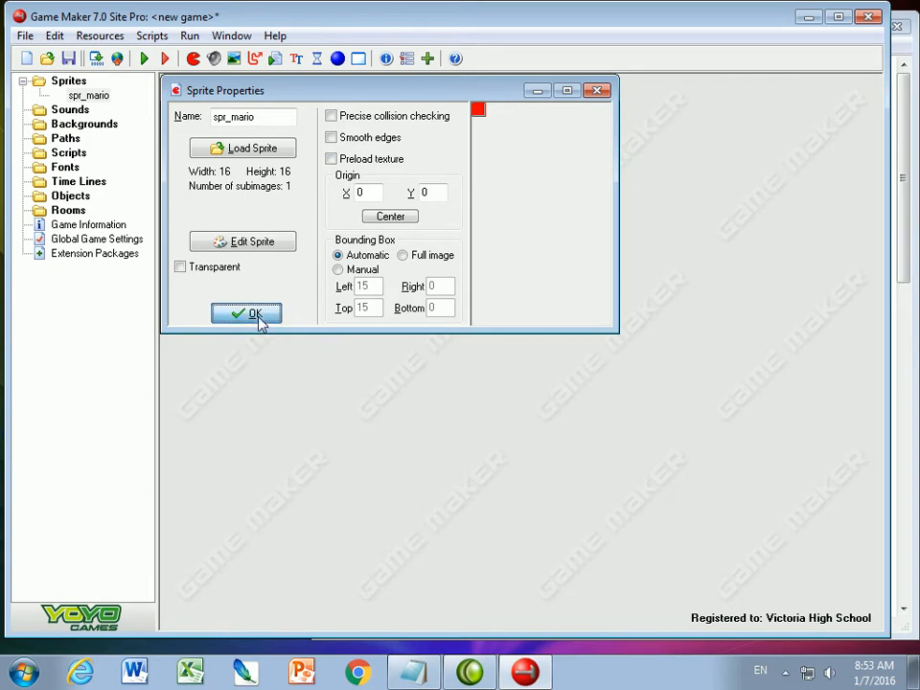
{"action": "left_click", "coordinate": [245, 313]}
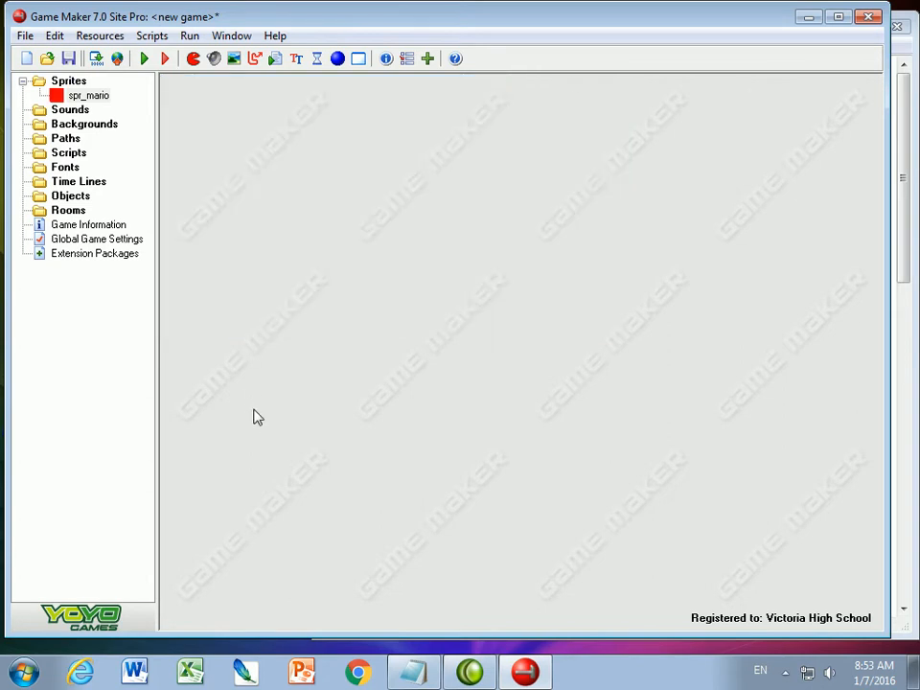
- Create another sprite named spr_wall
{"action": "right_click", "coordinate": [69, 80]}
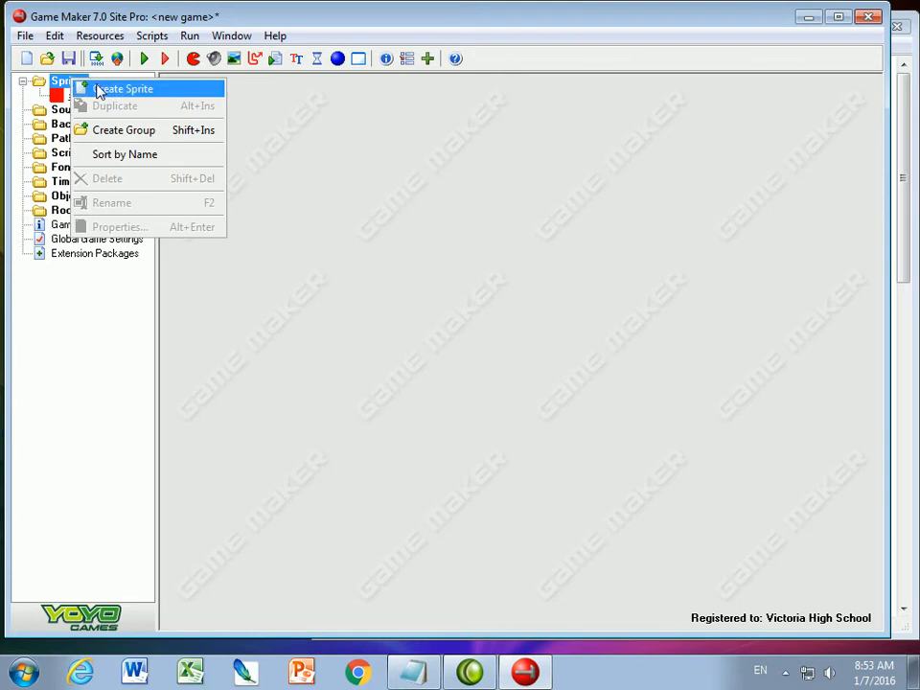
{"action": "left_click", "coordinate": [126, 88]}
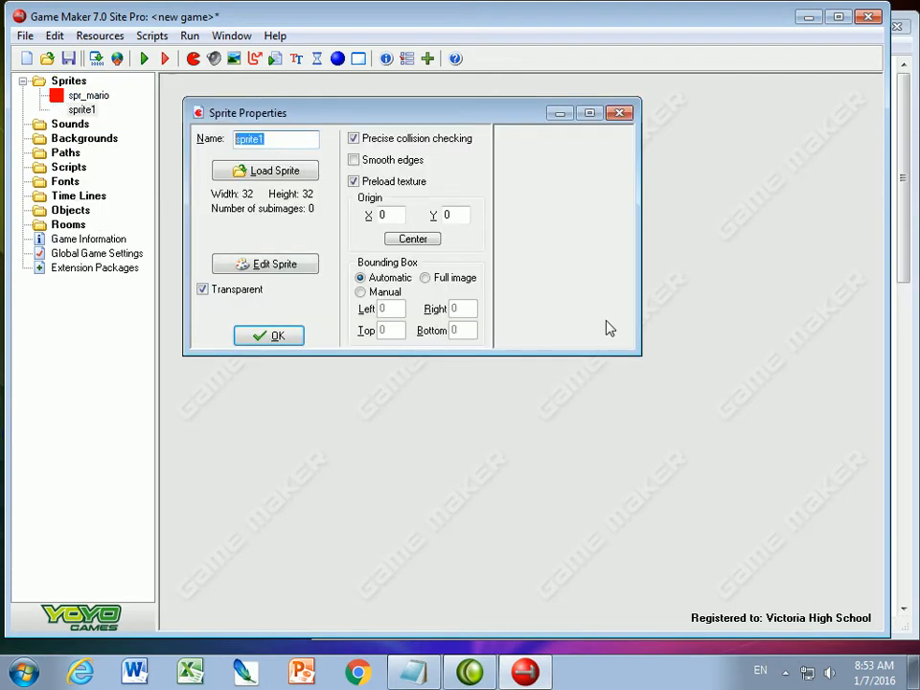
{"action": "type", "text": "spr"}
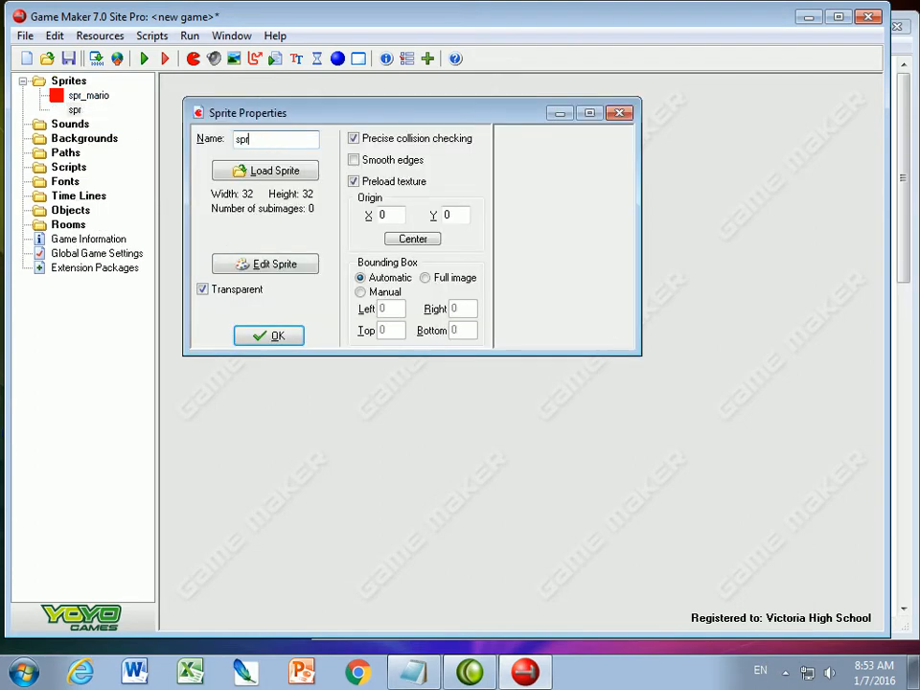
{"action": "type", "text": "_"}
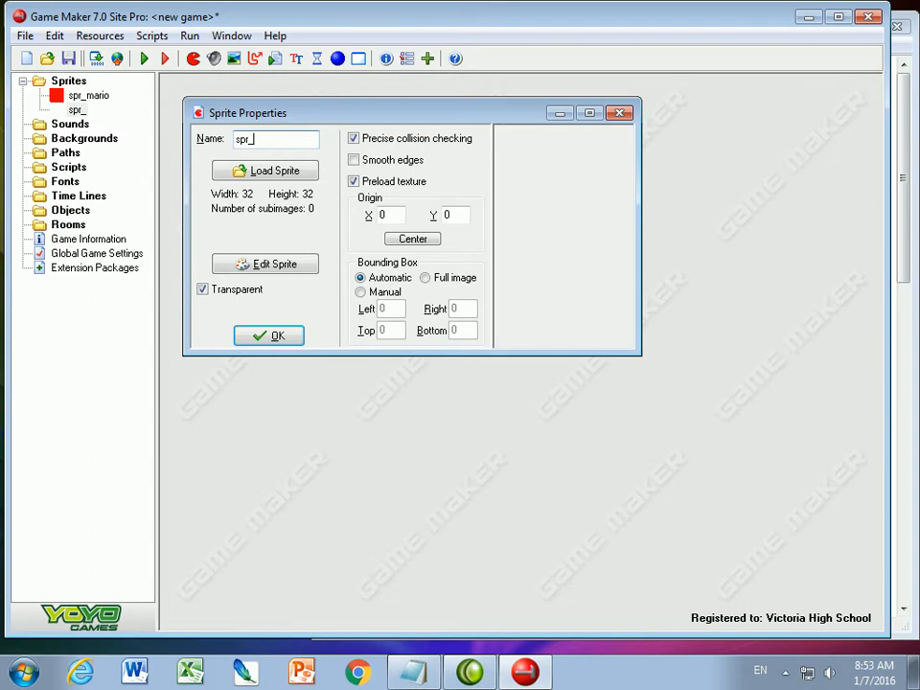
{"action": "type", "text": "wall"}
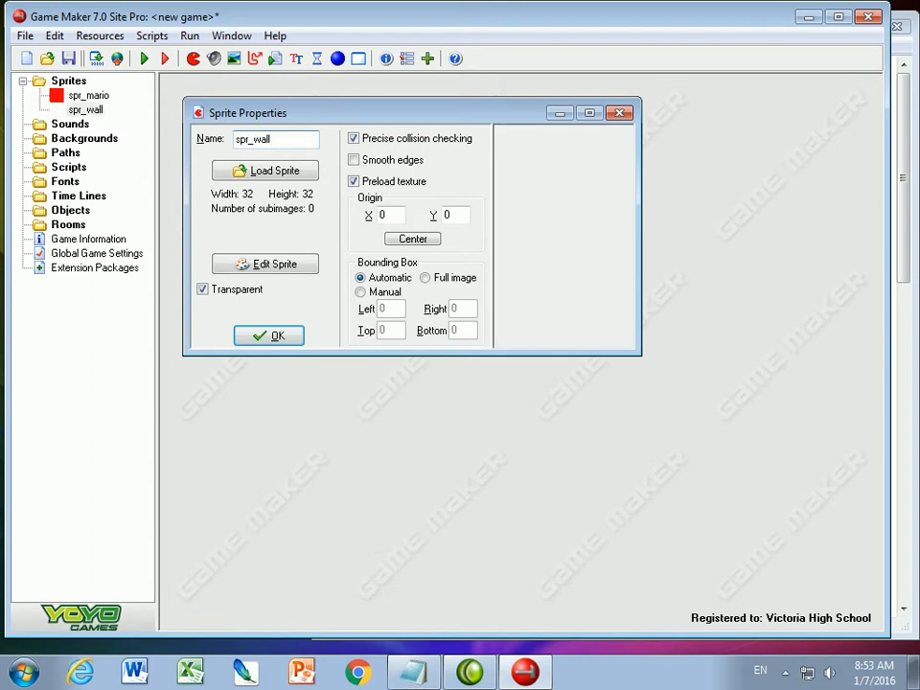
{"action": "left_click", "coordinate": [202, 289]}
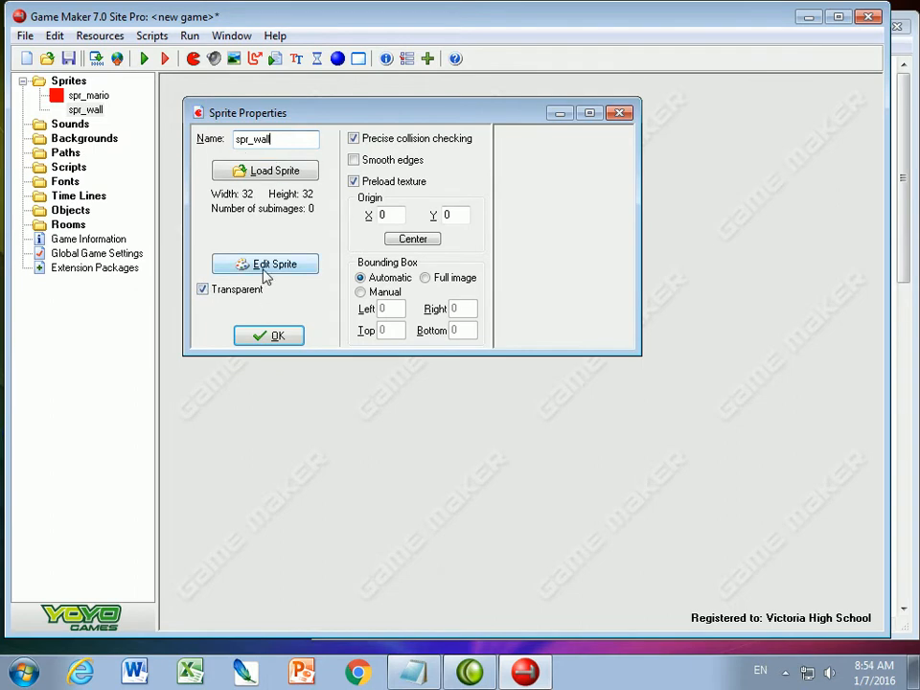
- Scale the spr_wall image down to 16×16
{"action": "left_click", "coordinate": [264, 264]}
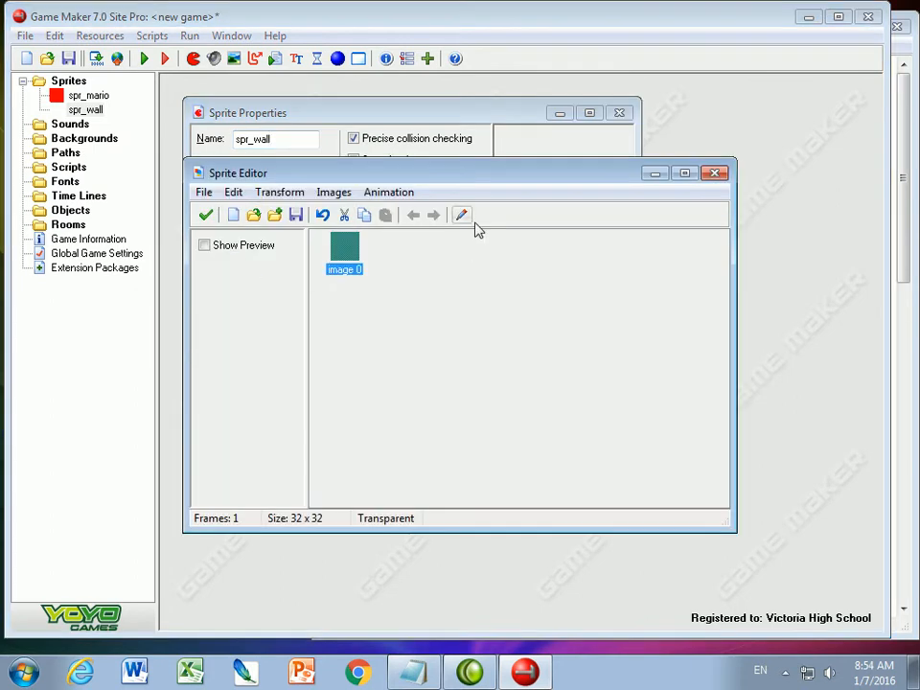
{"action": "left_click", "coordinate": [334, 191]}
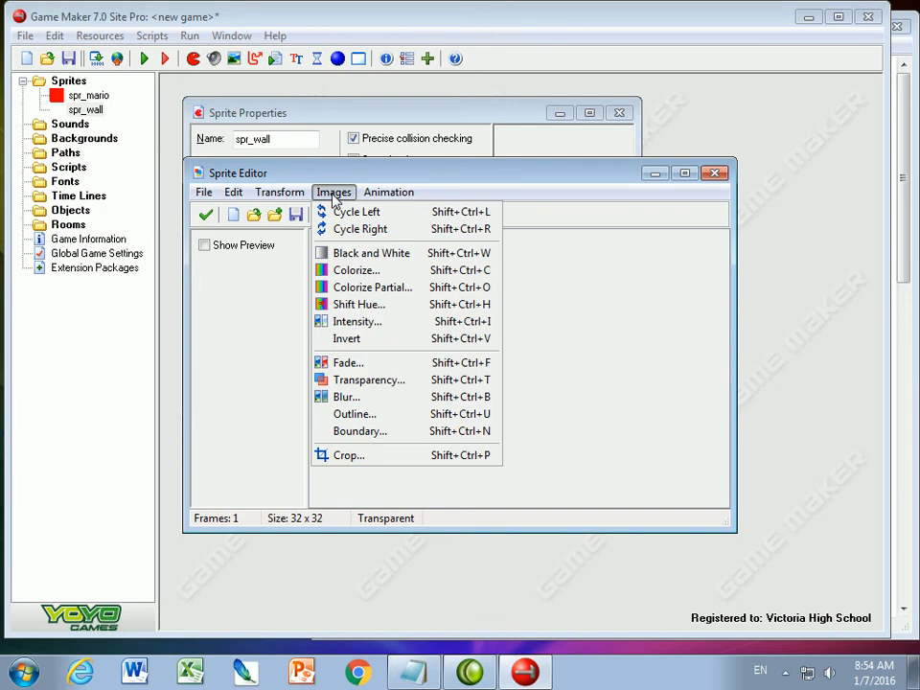
{"action": "left_click", "coordinate": [279, 191]}
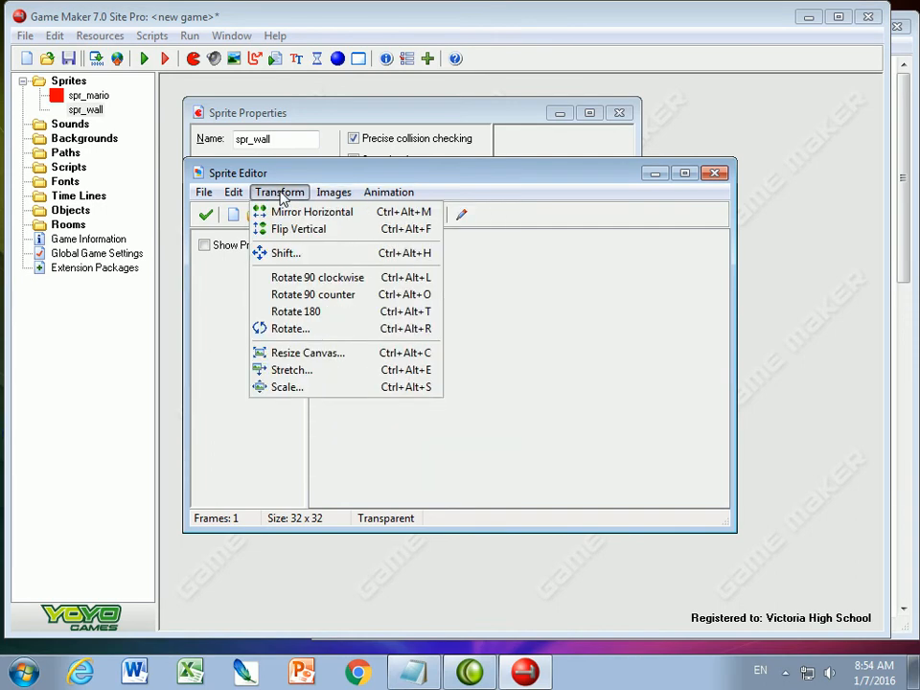
{"action": "left_click", "coordinate": [307, 353]}
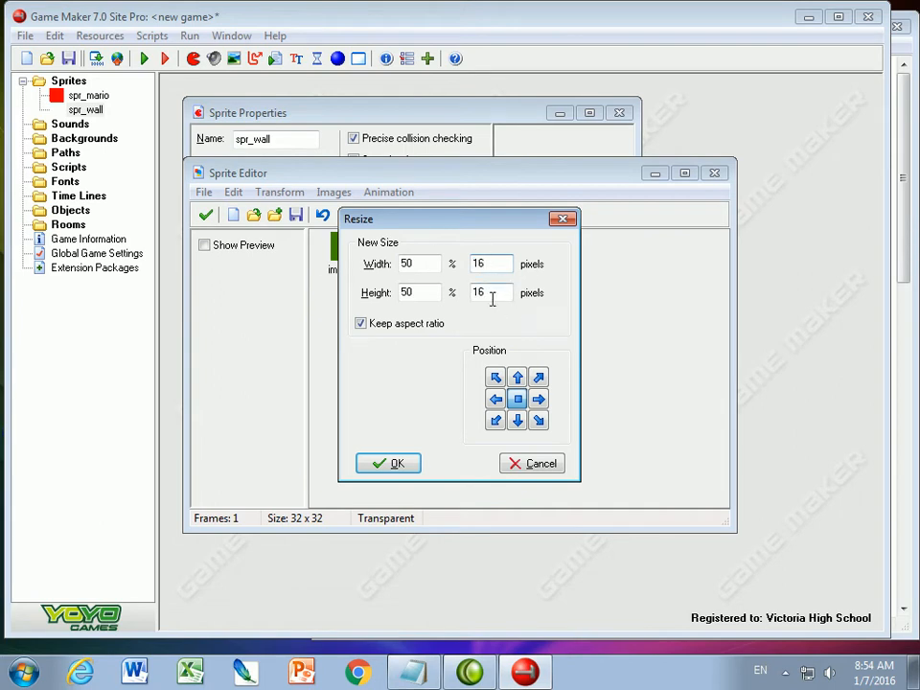
{"action": "left_click", "coordinate": [388, 463]}
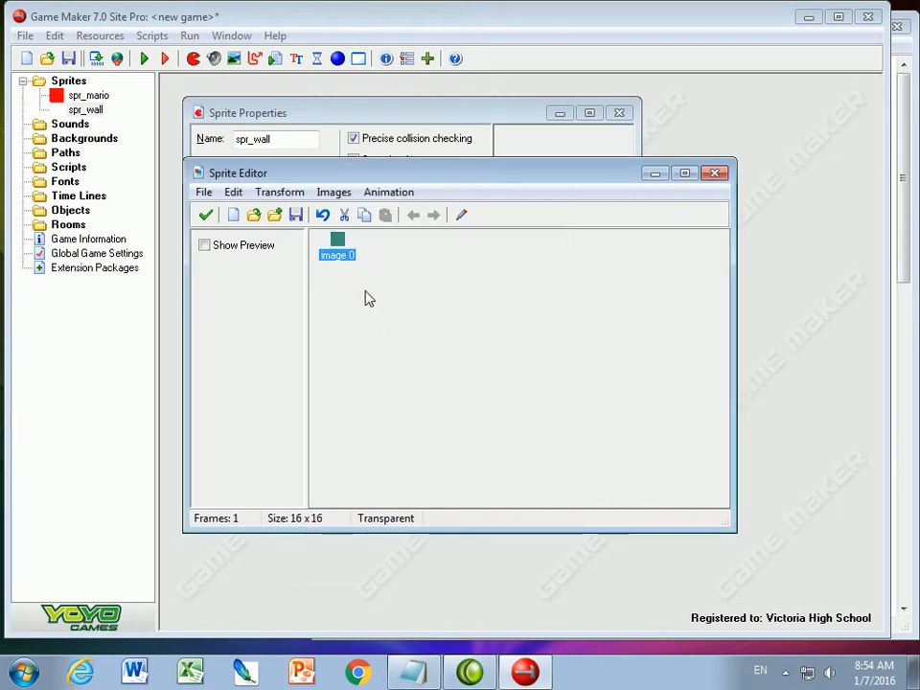
- Fill the wall image dark gray, disable texture preloading, and confirm the sprite
{"action": "double_click", "coordinate": [337, 237]}
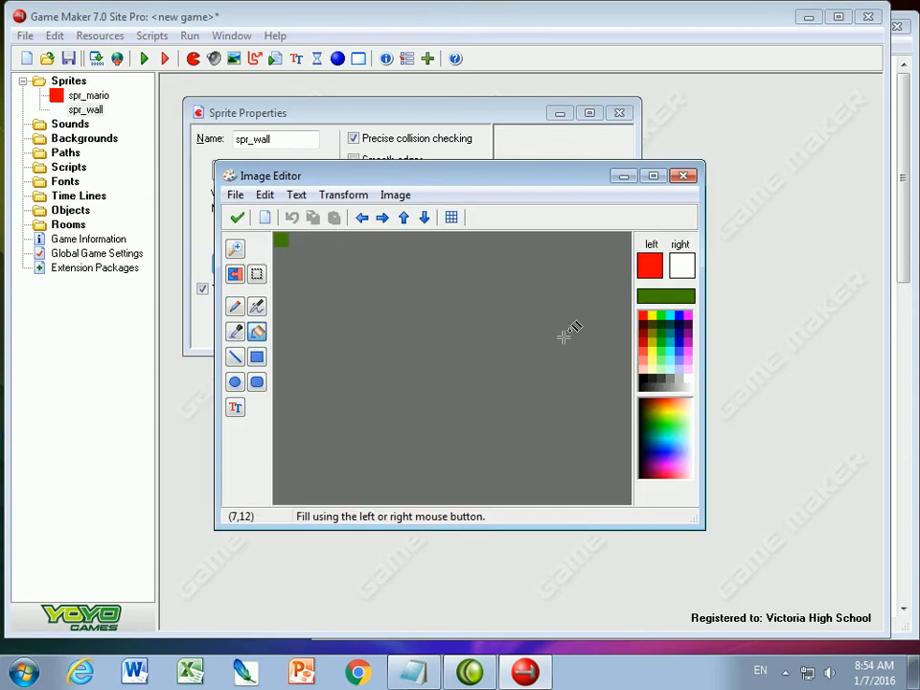
{"action": "left_click", "coordinate": [657, 373]}
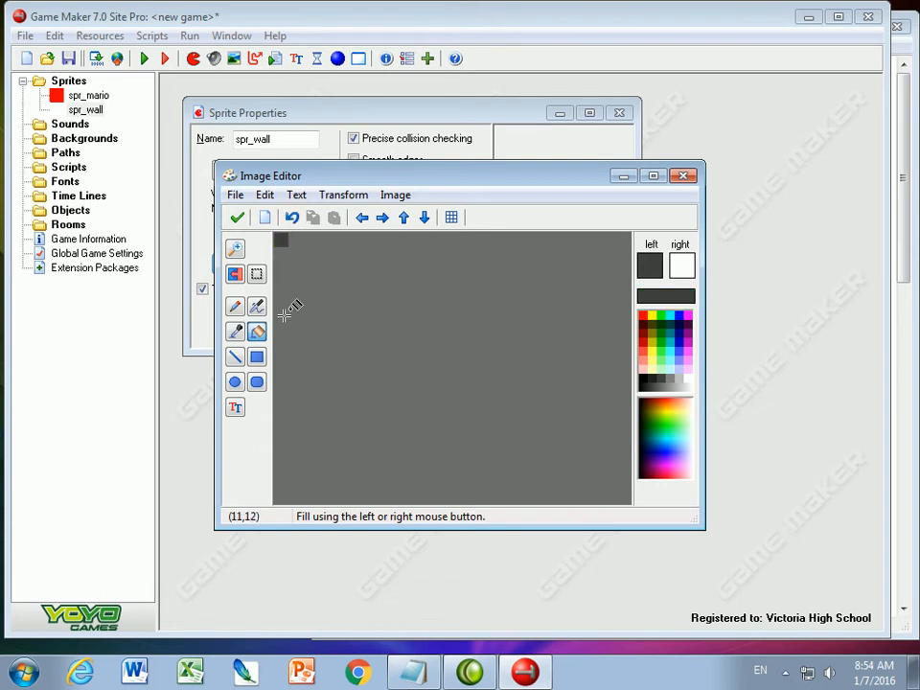
{"action": "left_click", "coordinate": [236, 217]}
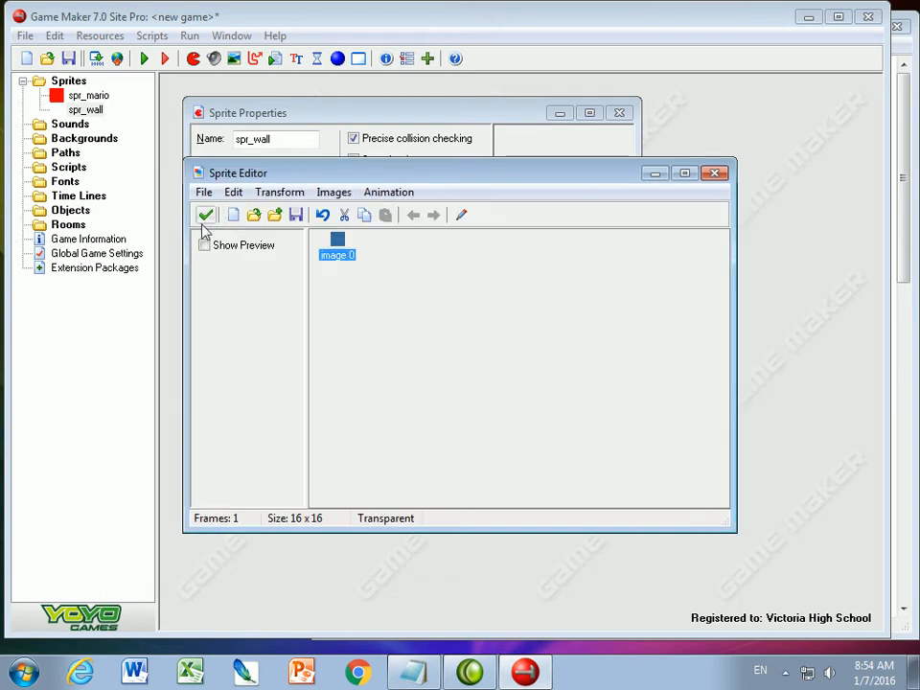
{"action": "left_click", "coordinate": [206, 214]}
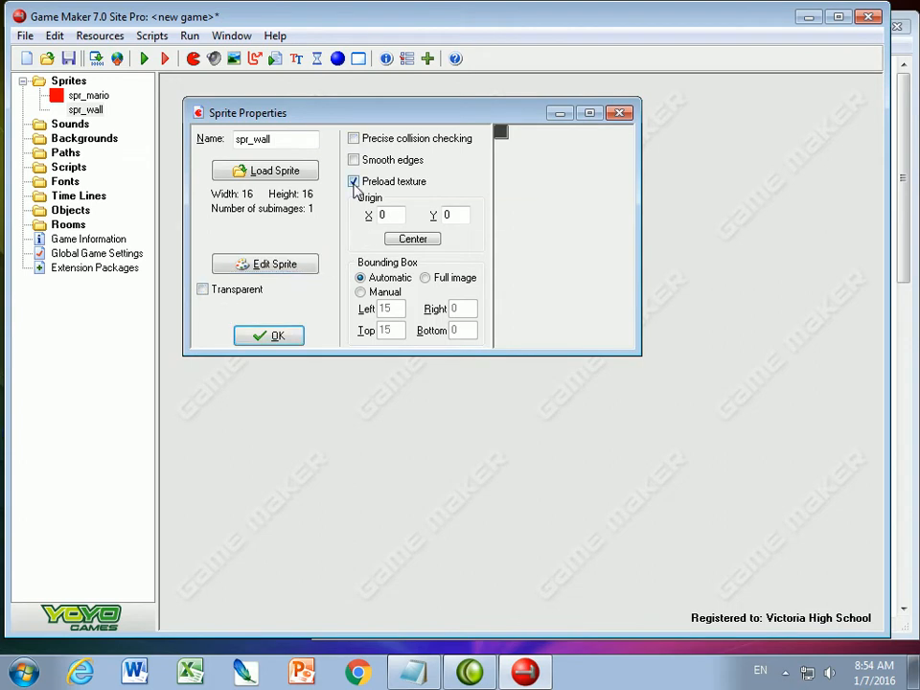
{"action": "left_click", "coordinate": [354, 181]}
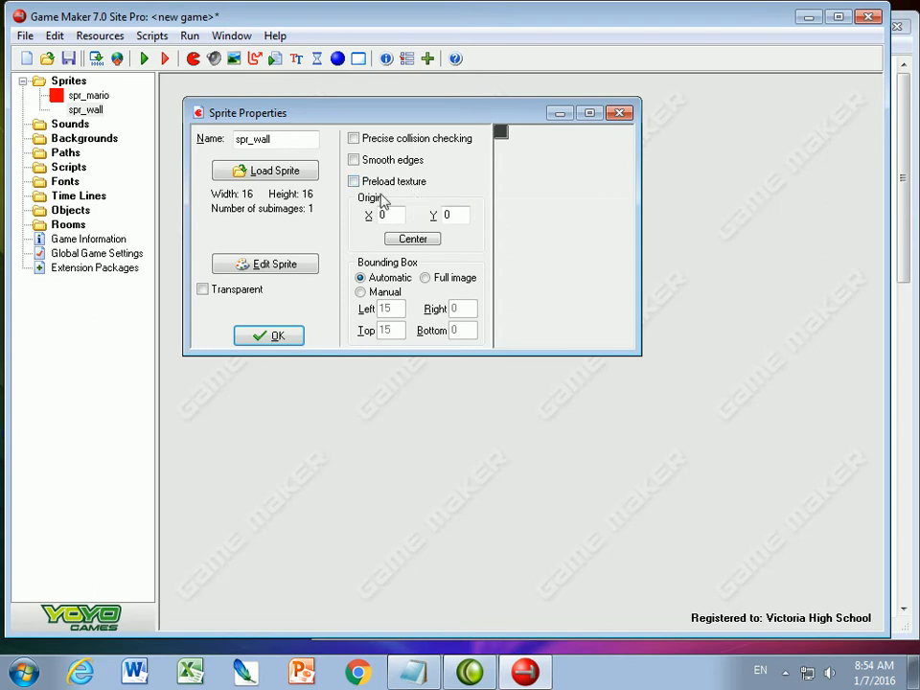
{"action": "left_click", "coordinate": [268, 335]}
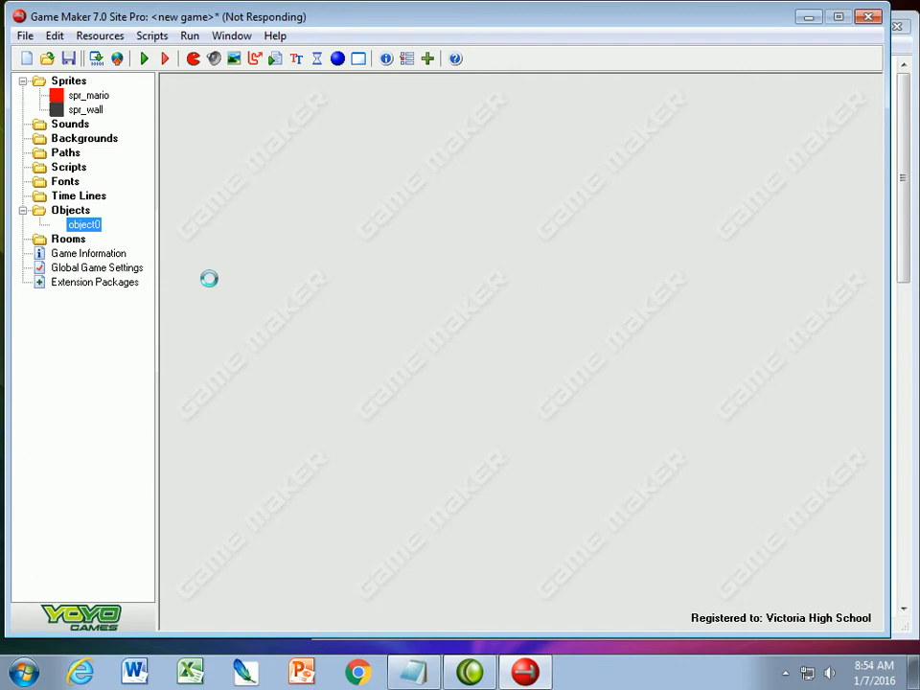
- Name the two new objects obj_mario and obj_wall and confirm their settings
{"action": "double_click", "coordinate": [82, 224]}
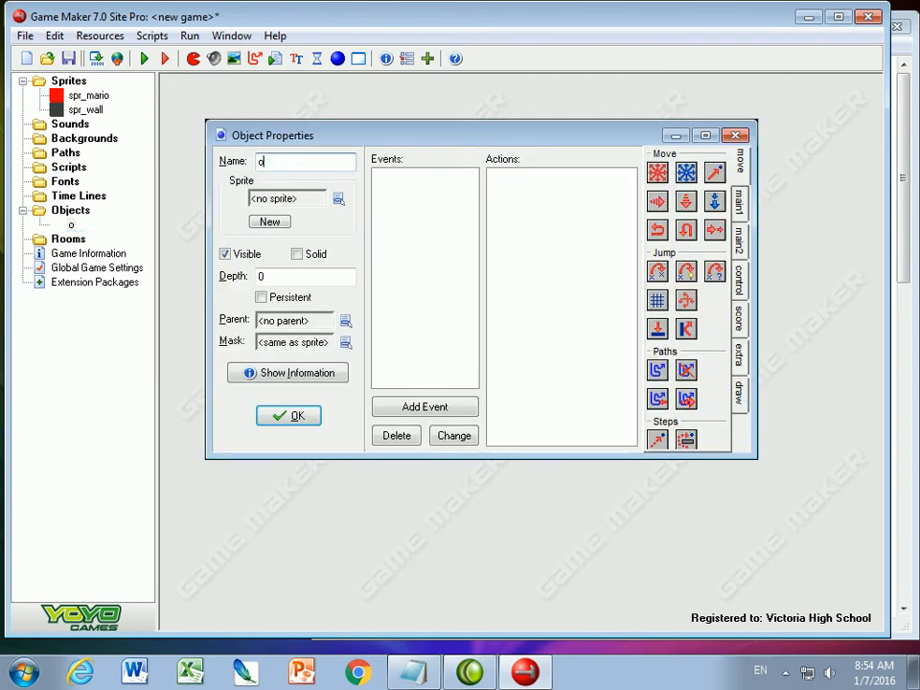
{"action": "type", "text": "bj_mario"}
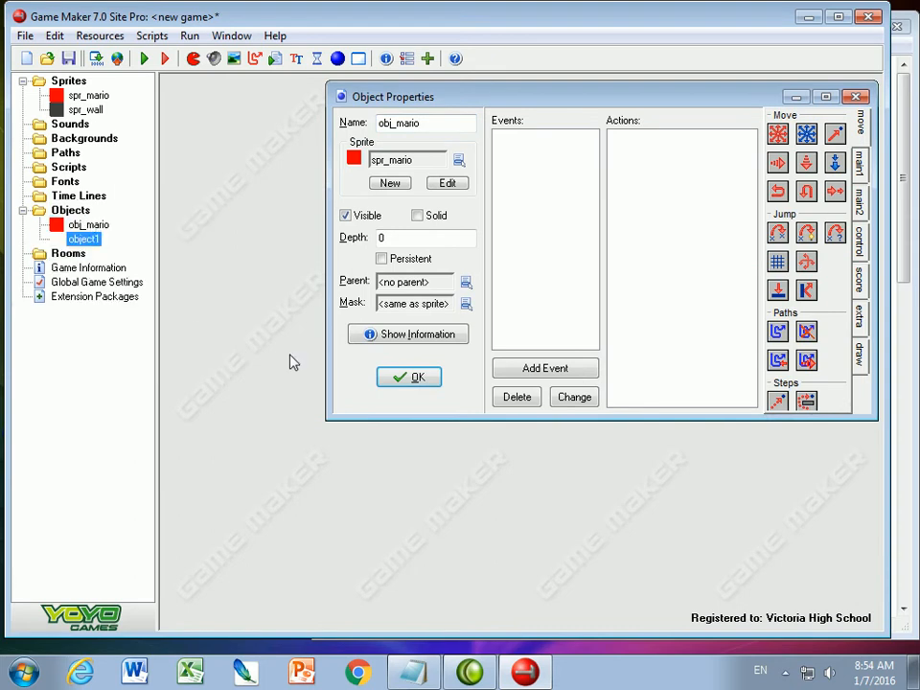
{"action": "double_click", "coordinate": [84, 238]}
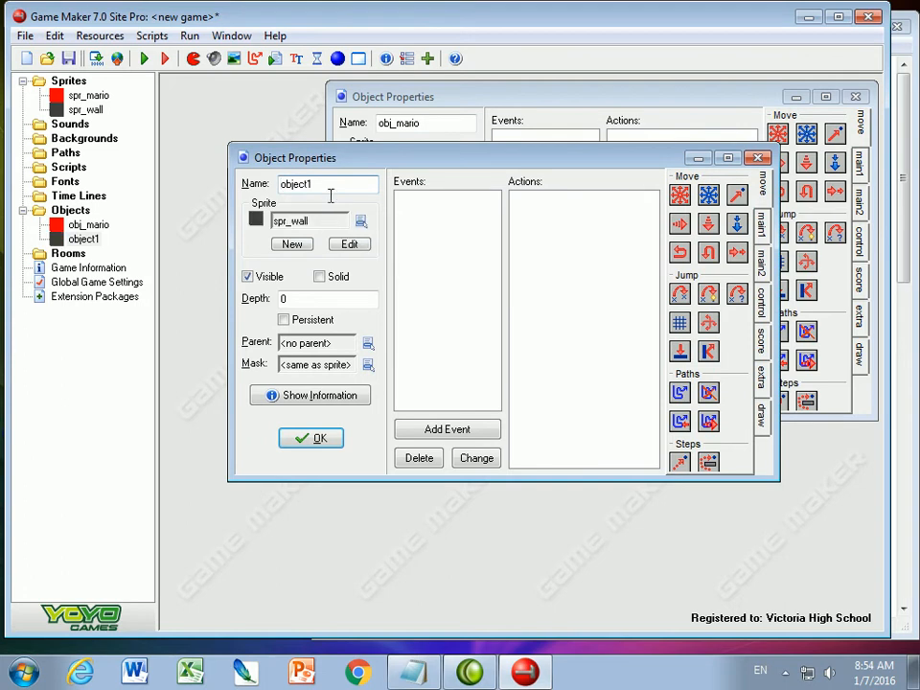
{"action": "type", "text": "obj_wall"}
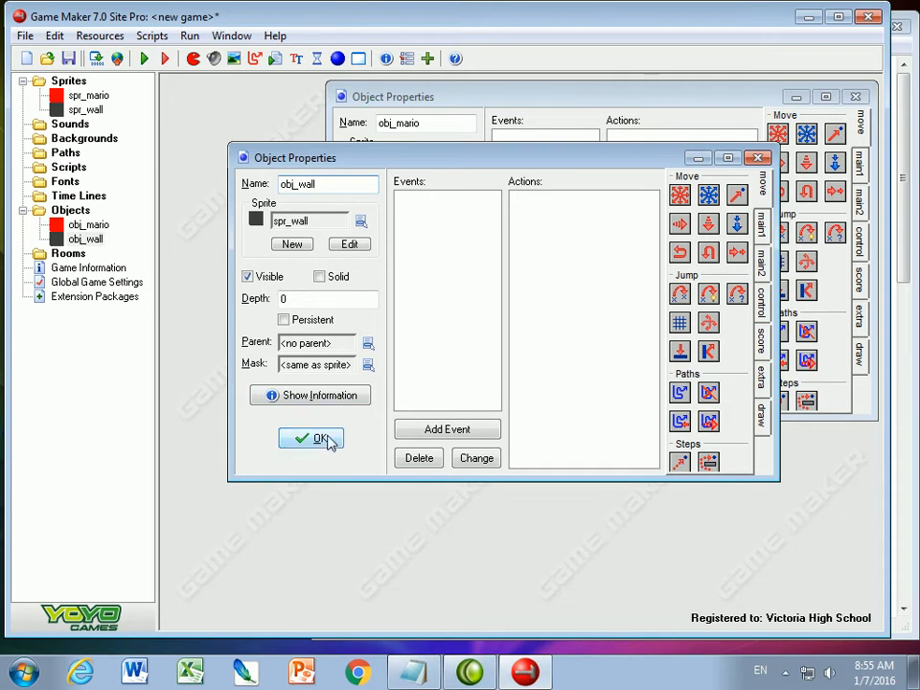
{"action": "left_click", "coordinate": [310, 438]}
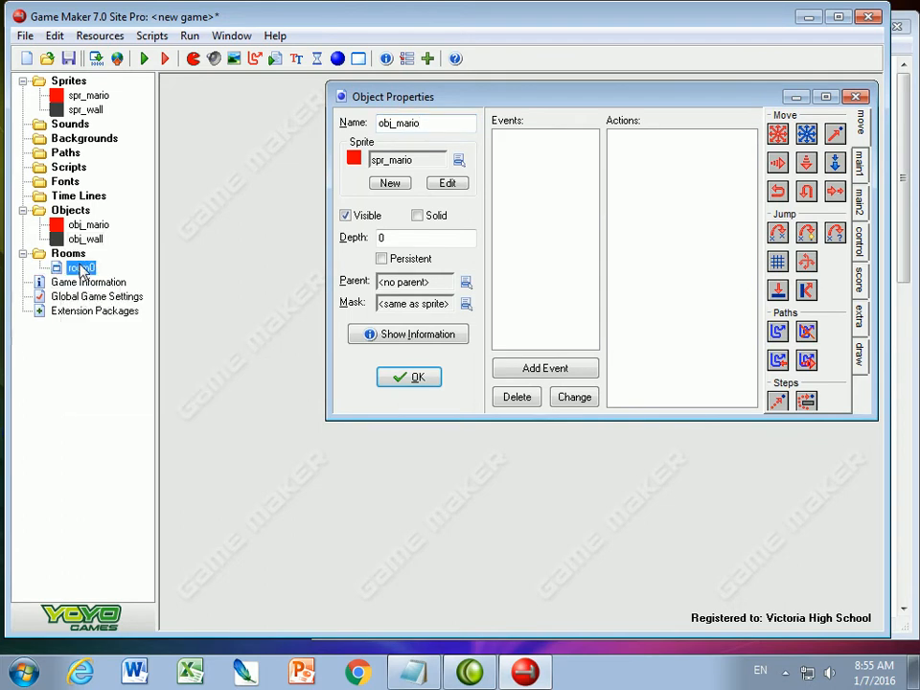
- Paint obj_wall blocks in room0 for the border, floor, platform and step, then select obj_mario
{"action": "double_click", "coordinate": [80, 267]}
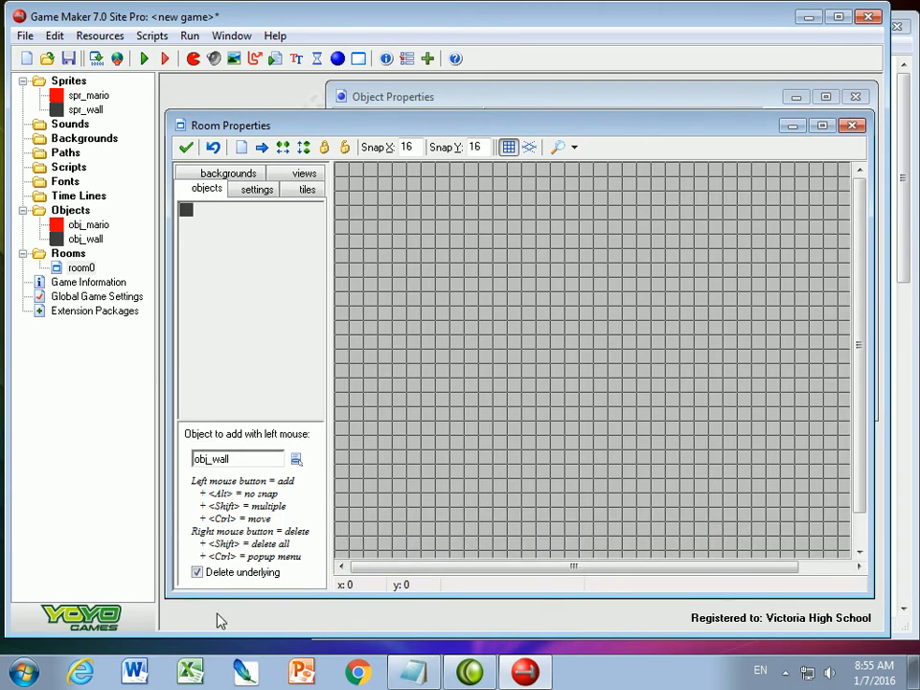
{"action": "left_click", "coordinate": [342, 170]}
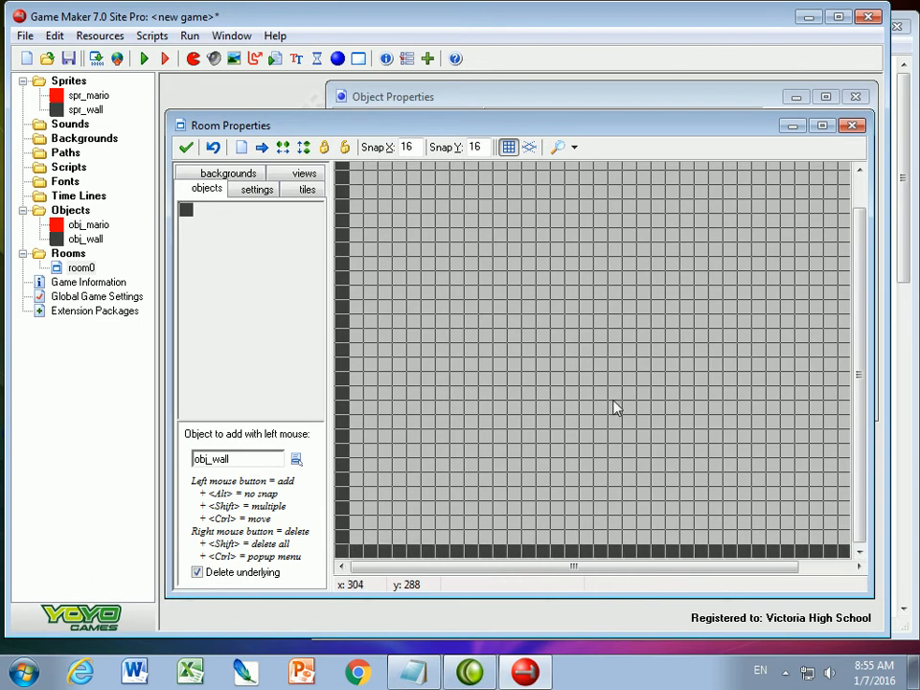
{"action": "mouse_move", "coordinate": [445, 518]}
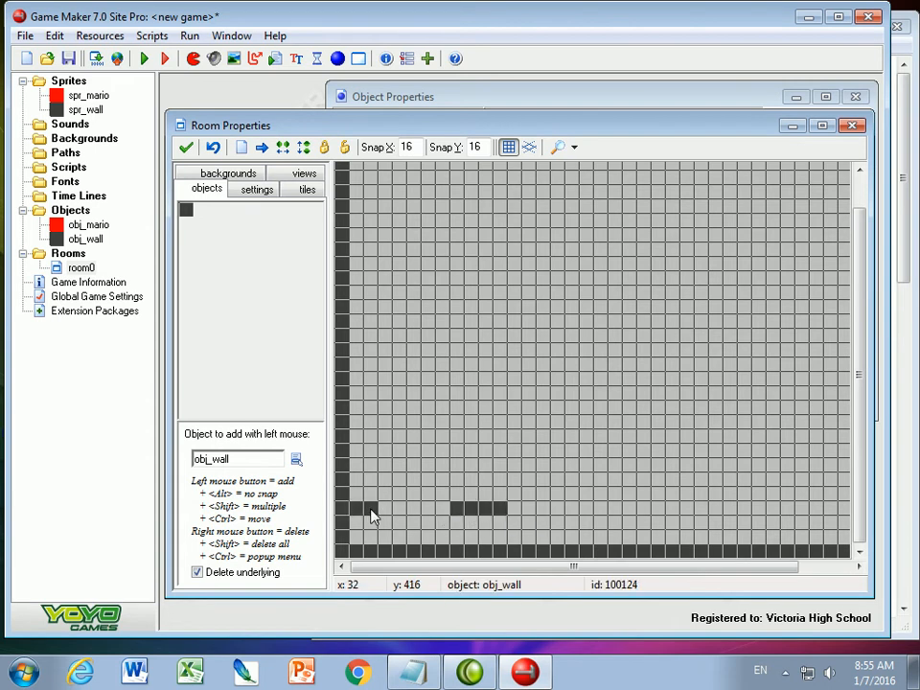
{"action": "left_click", "coordinate": [383, 535]}
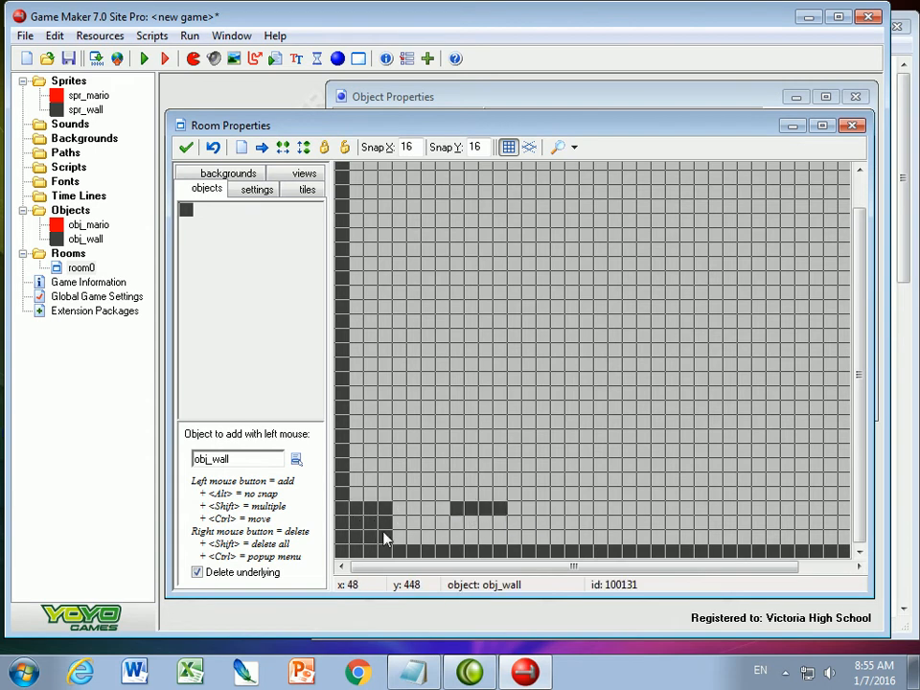
{"action": "mouse_move", "coordinate": [534, 479]}
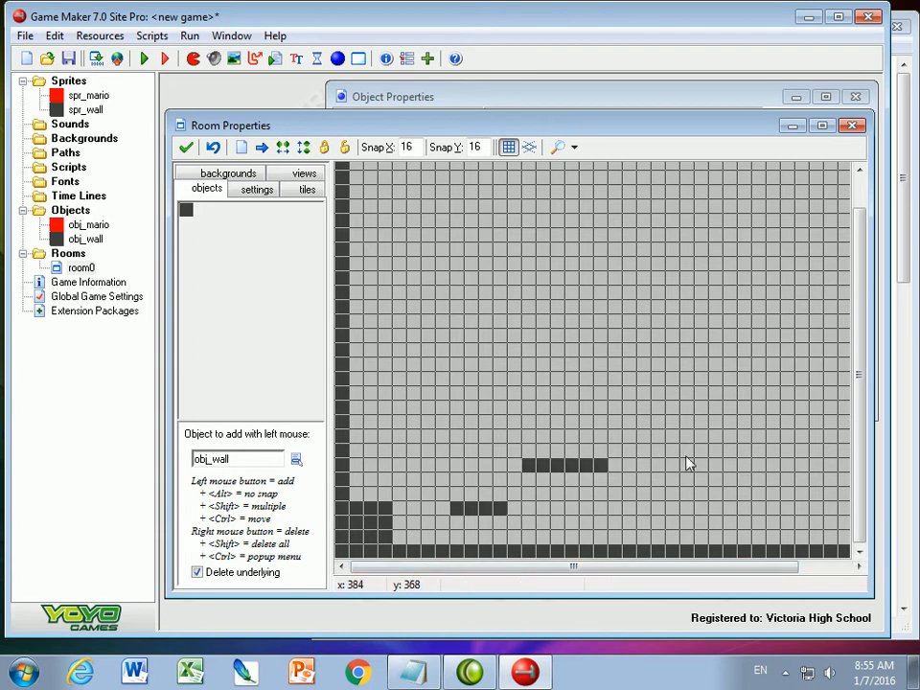
{"action": "left_click", "coordinate": [629, 423]}
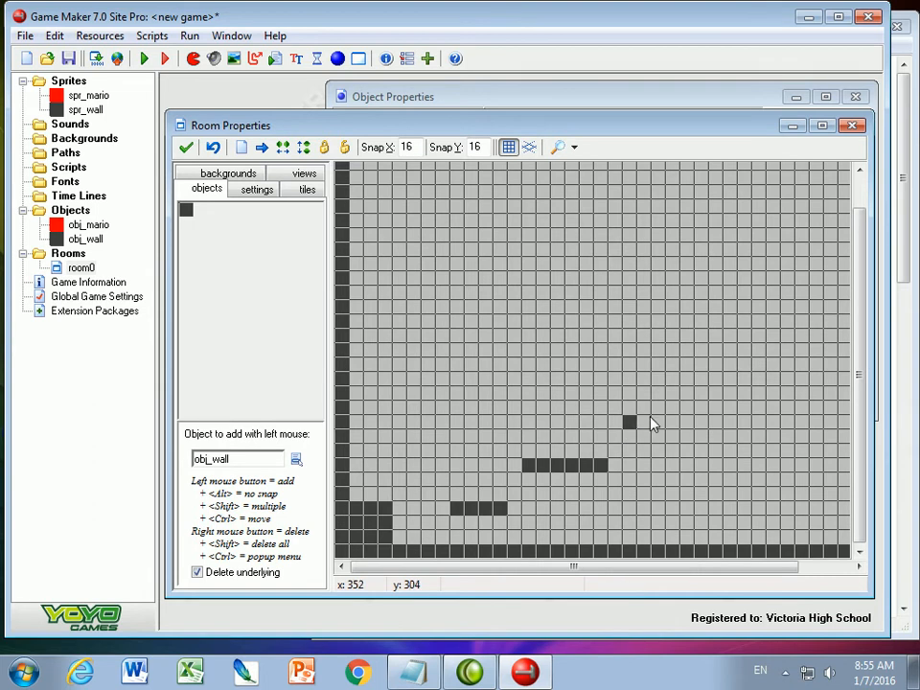
{"action": "left_click", "coordinate": [660, 394]}
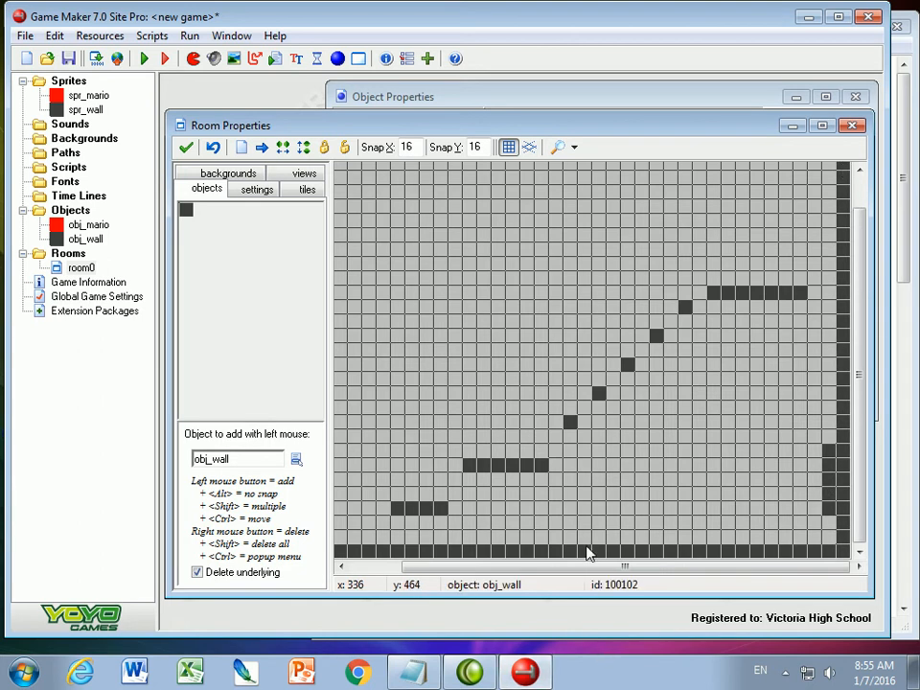
{"action": "left_click", "coordinate": [296, 459]}
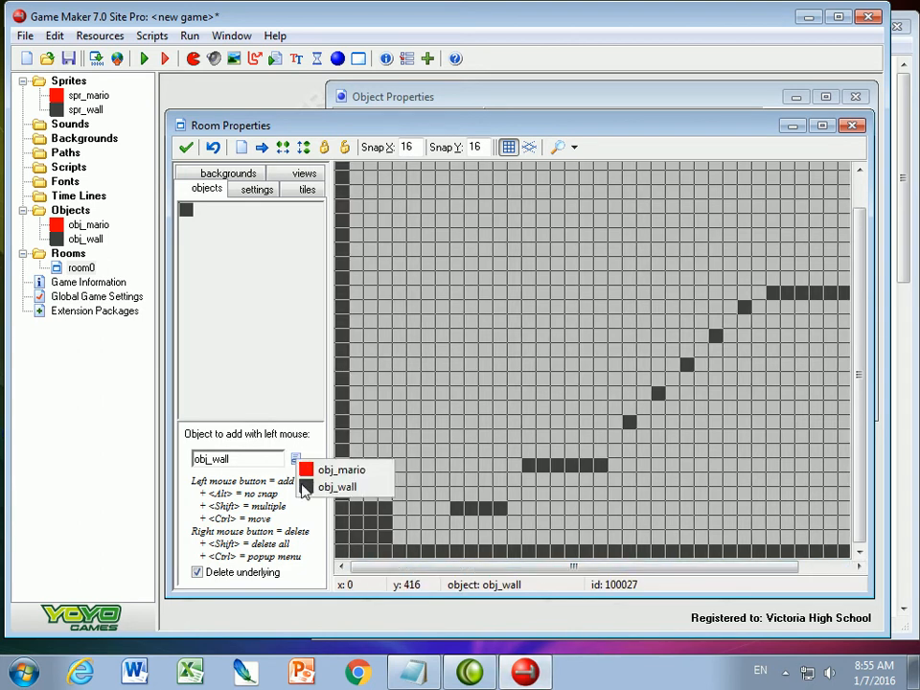
{"action": "left_click", "coordinate": [343, 469]}
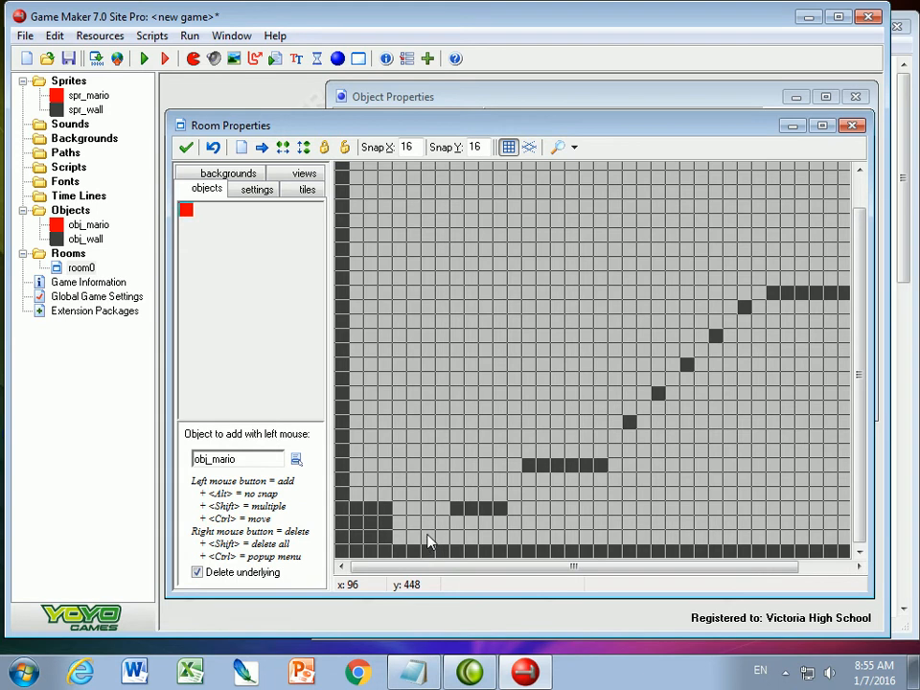
- Place Mario on the floor near the left and add a normal Step event to obj_mario
{"action": "left_click", "coordinate": [428, 537]}
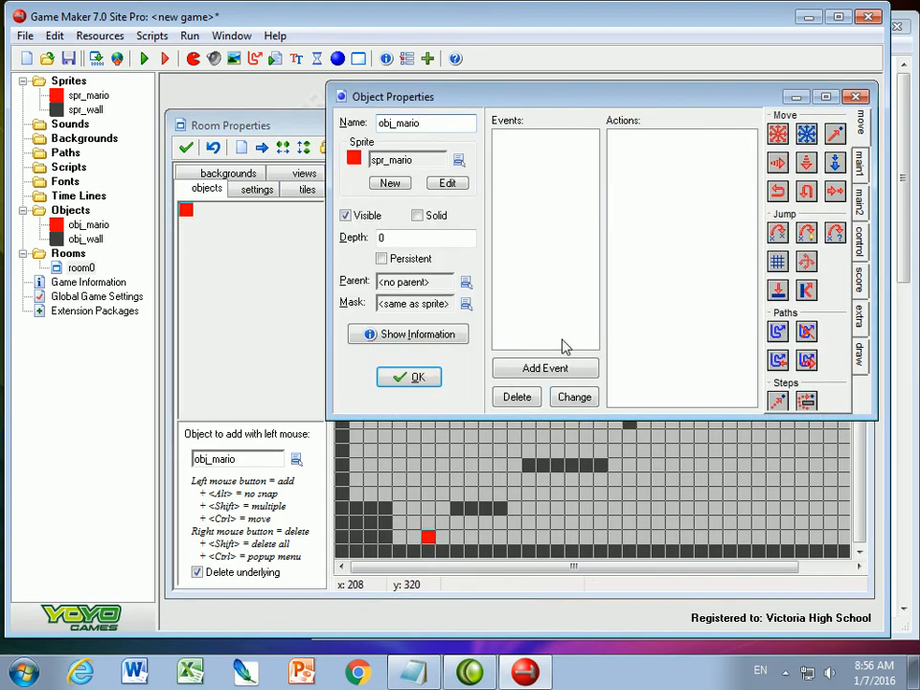
{"action": "mouse_move", "coordinate": [642, 321]}
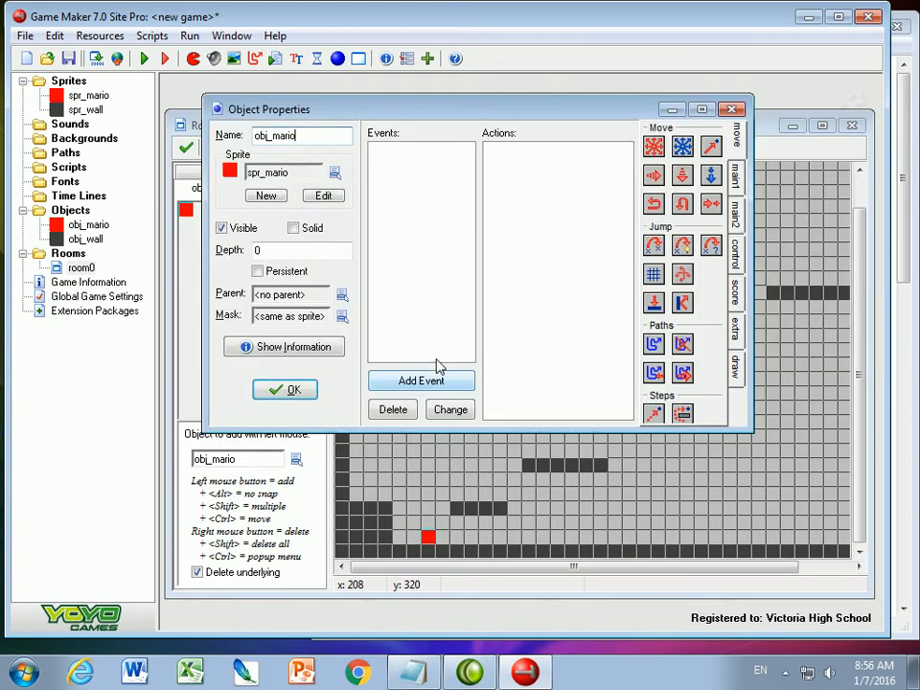
{"action": "left_click", "coordinate": [421, 381]}
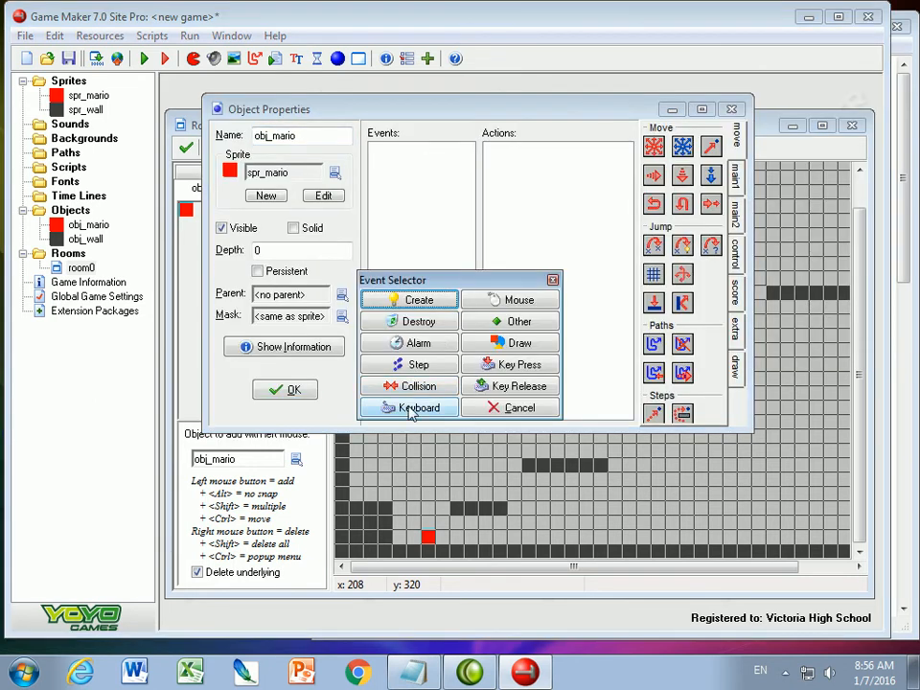
{"action": "mouse_move", "coordinate": [509, 385]}
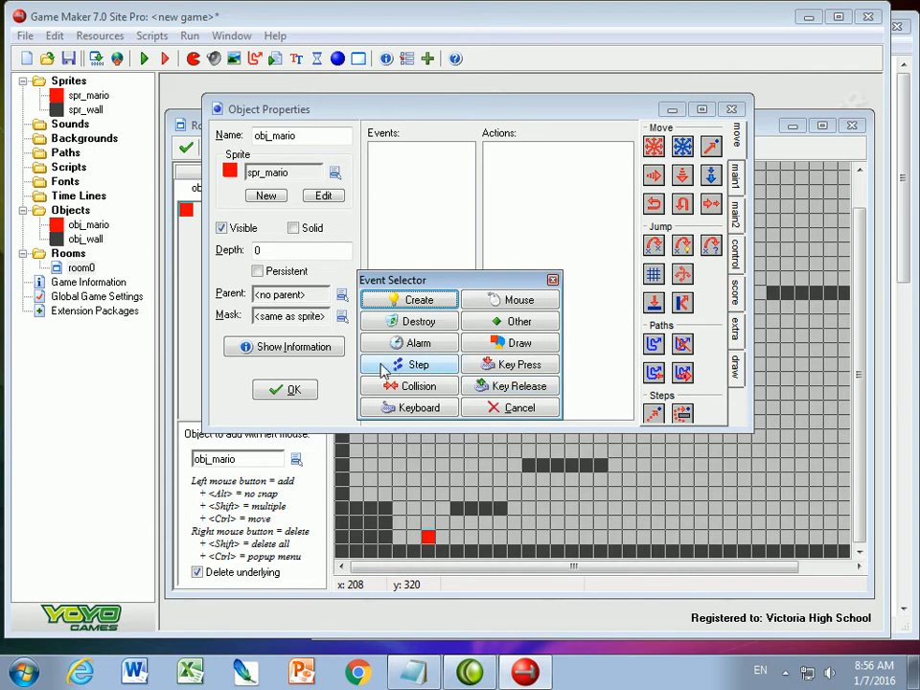
{"action": "left_click", "coordinate": [408, 364]}
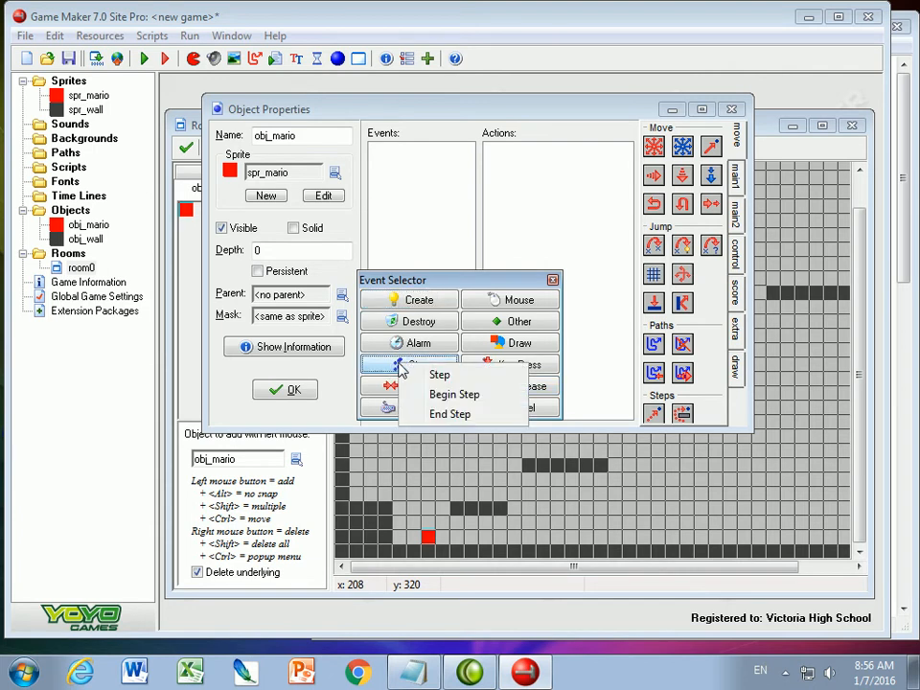
{"action": "left_click", "coordinate": [440, 374]}
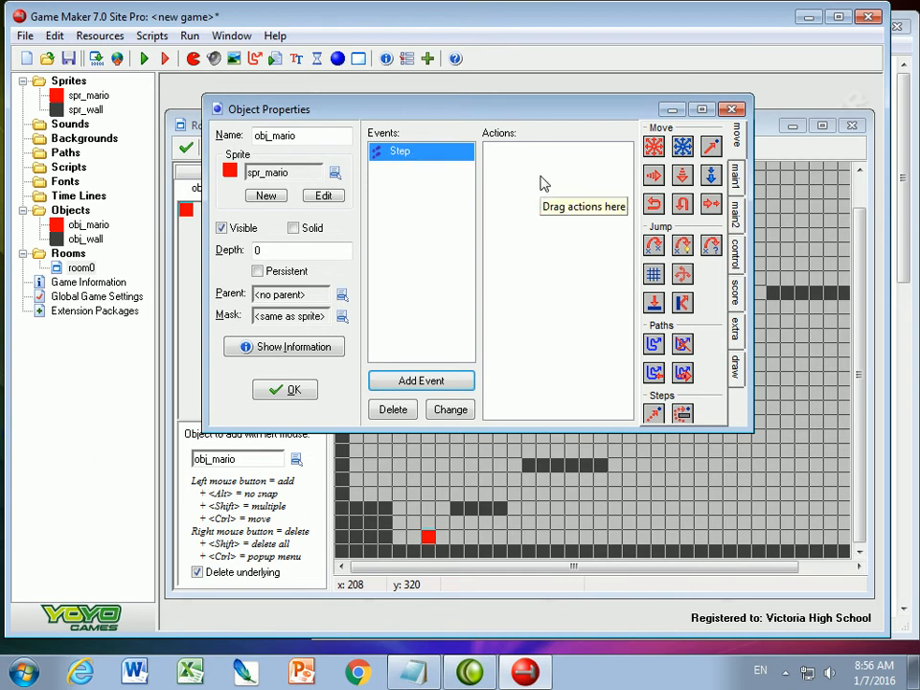
{"action": "left_click", "coordinate": [399, 152]}
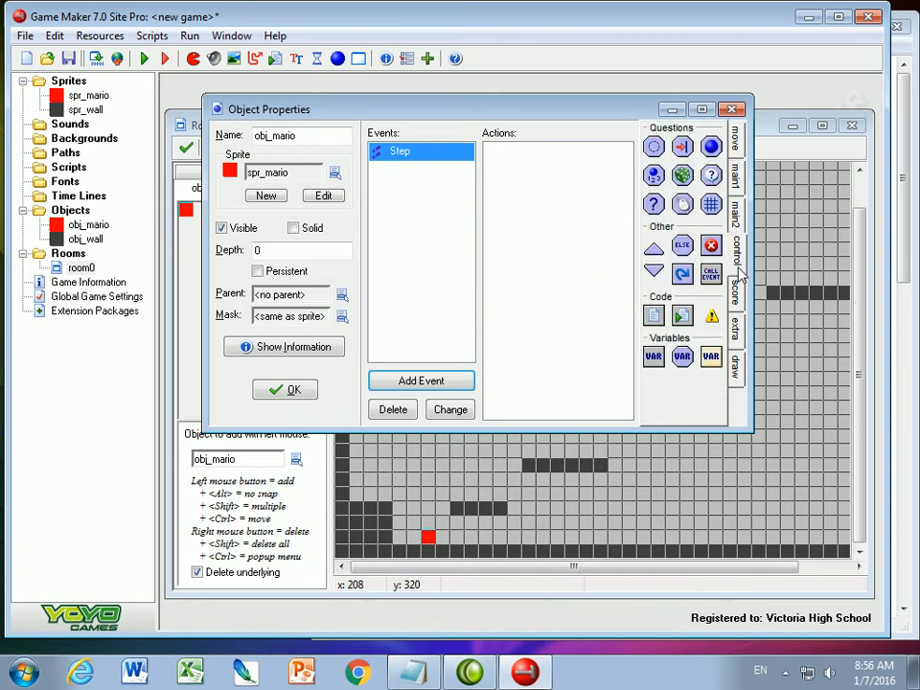
{"action": "mouse_move", "coordinate": [654, 316]}
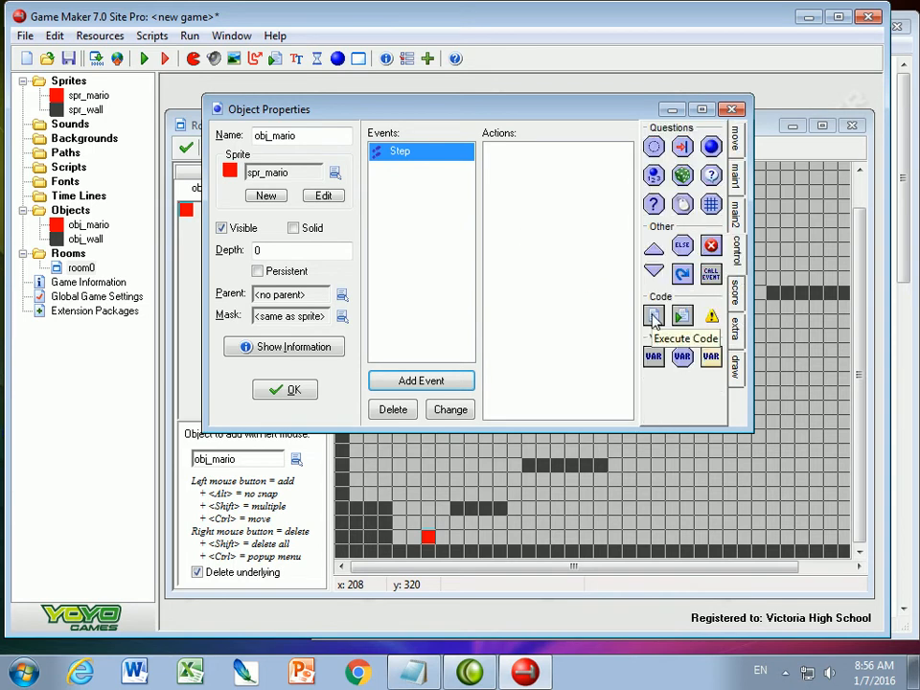
- Add an Execute Code action with gravity, vspeed cap, walking and jumping script
{"action": "left_click", "coordinate": [654, 316]}
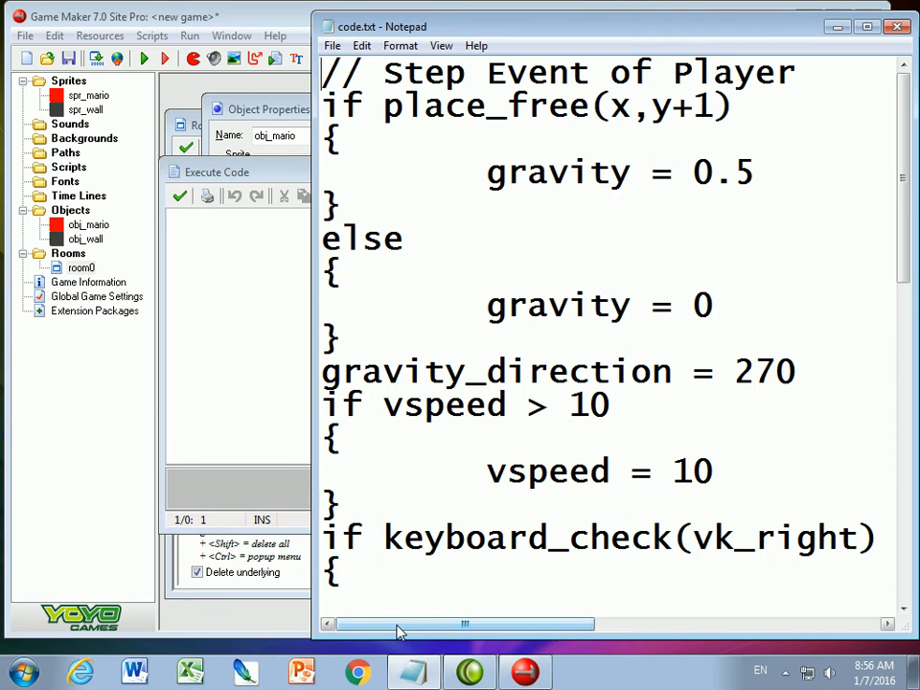
{"action": "scroll", "scroll_direction": "down", "scroll_amount": 3}
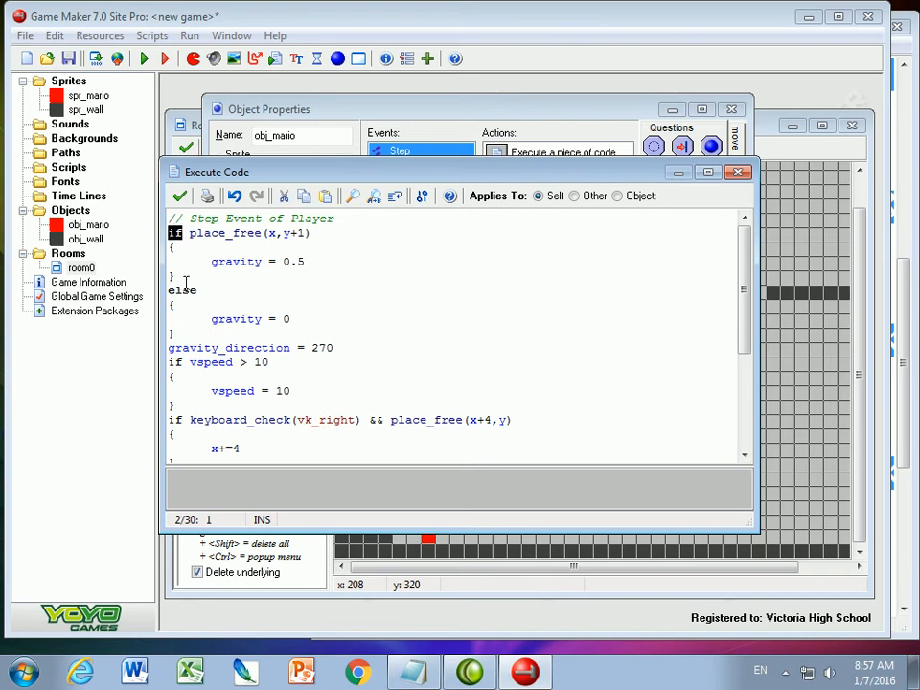
{"action": "mouse_move", "coordinate": [219, 312]}
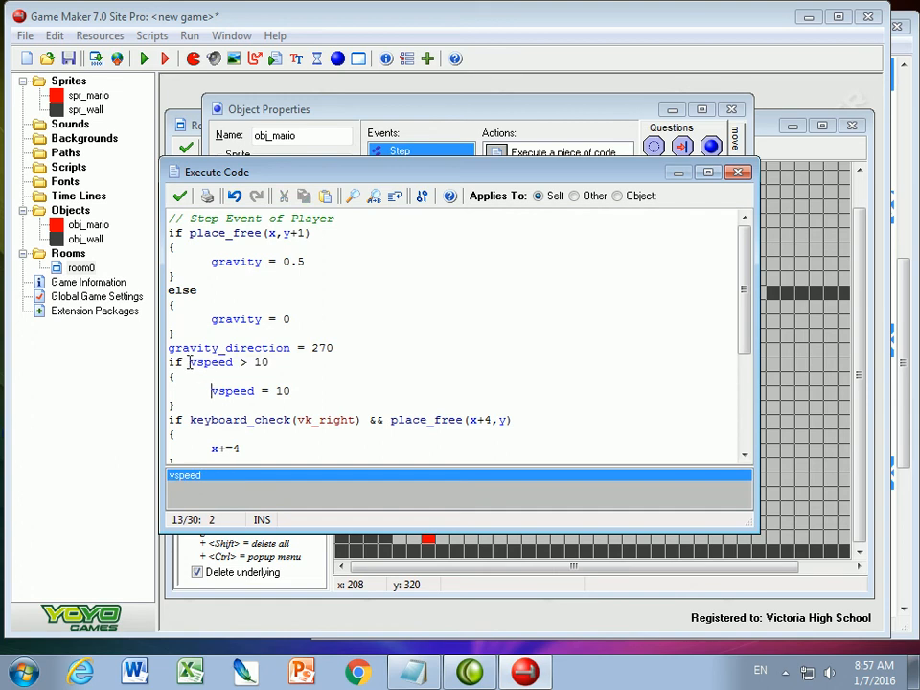
{"action": "double_click", "coordinate": [210, 361]}
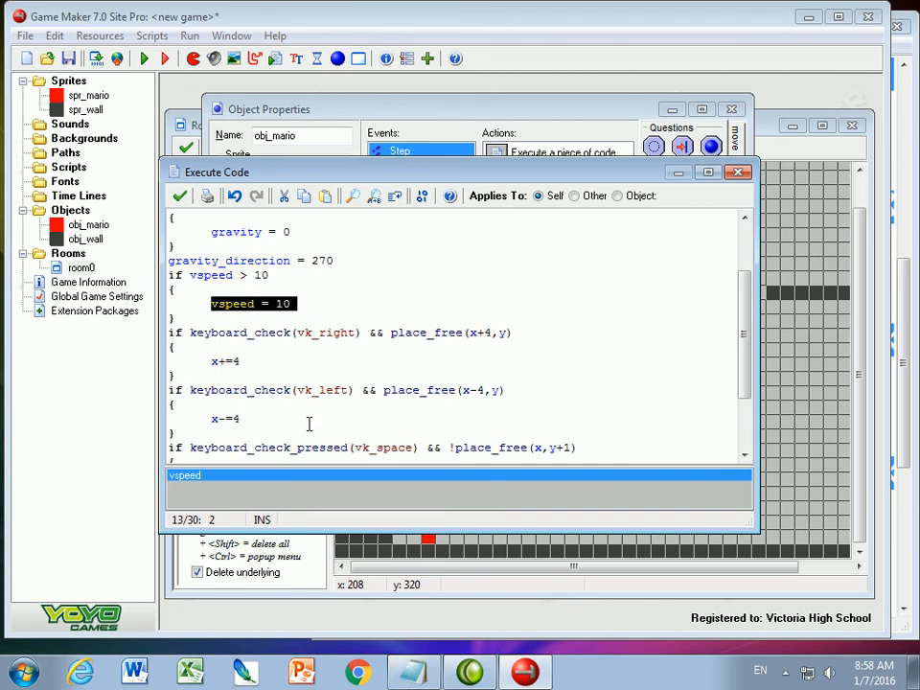
{"action": "scroll", "scroll_direction": "down", "scroll_amount": 3}
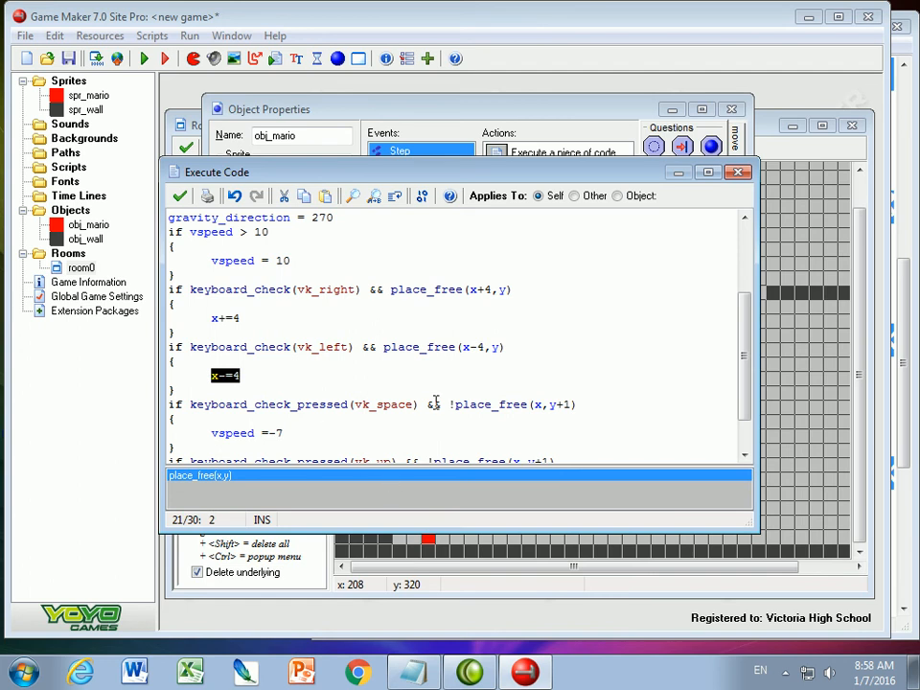
{"action": "scroll", "scroll_direction": "down", "scroll_amount": 3}
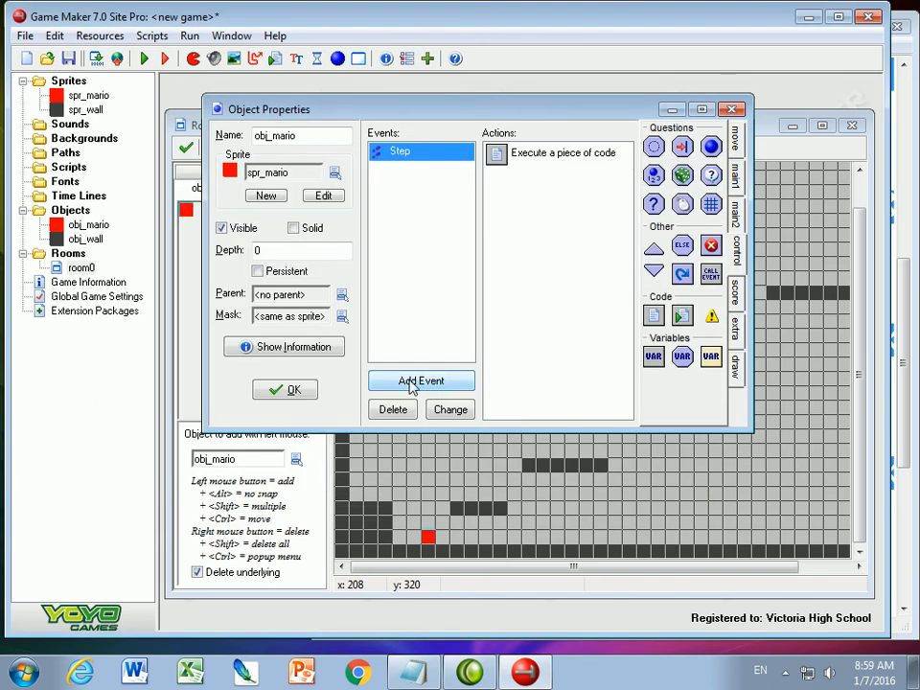
- Add a collision event with obj_wall to obj_mario
{"action": "left_click", "coordinate": [421, 380]}
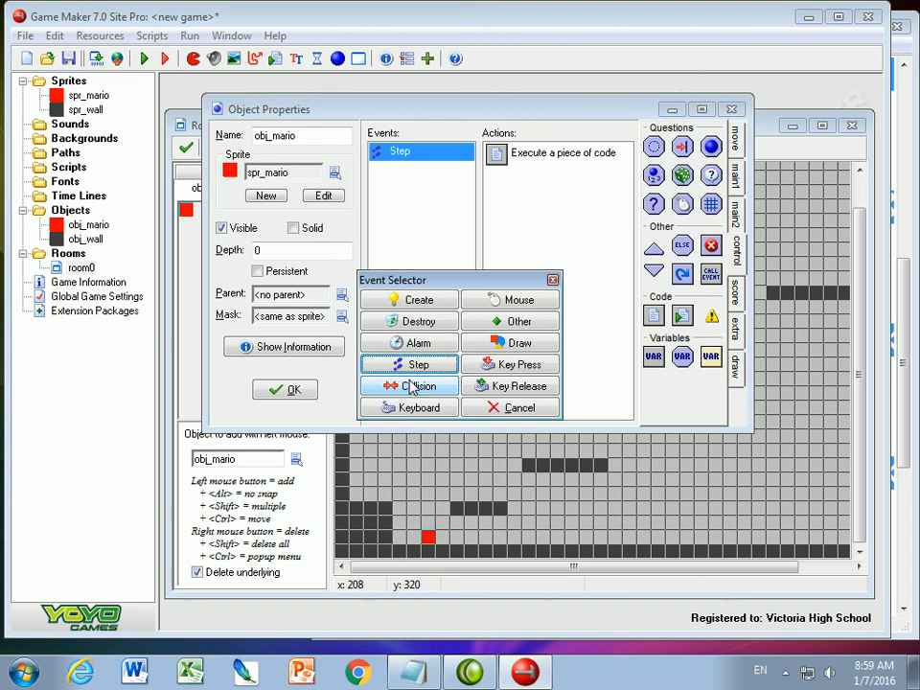
{"action": "left_click", "coordinate": [417, 385]}
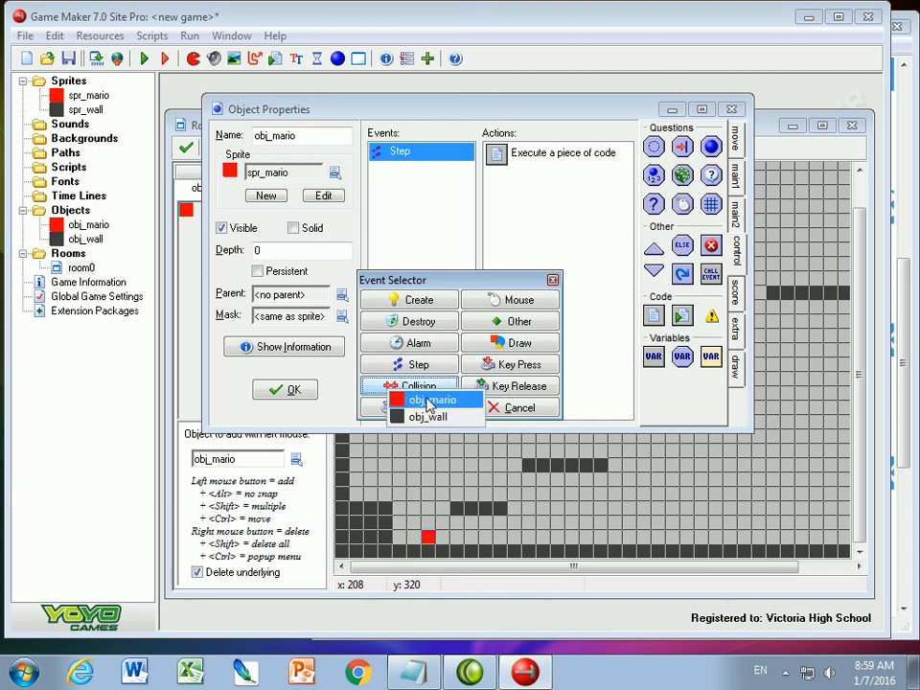
{"action": "left_click", "coordinate": [433, 417]}
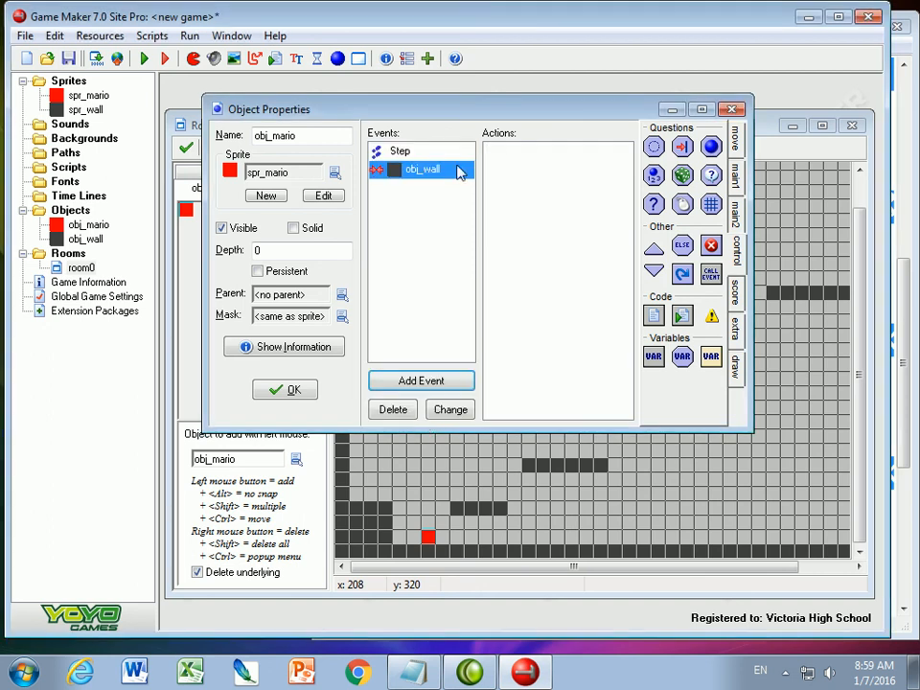
{"action": "mouse_move", "coordinate": [436, 170]}
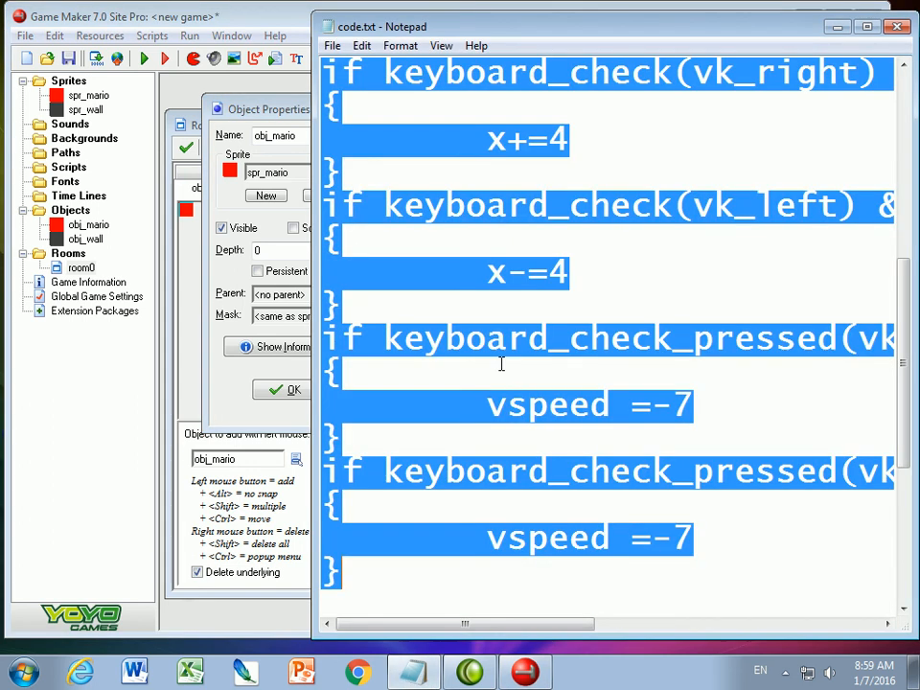
{"action": "scroll", "scroll_direction": "down", "scroll_amount": 3}
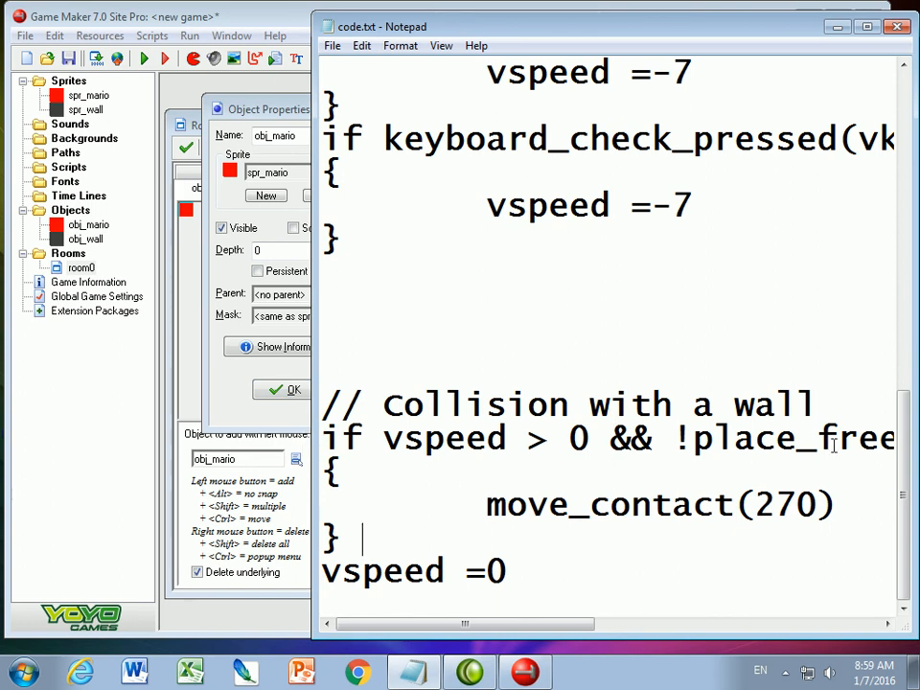
{"action": "mouse_move", "coordinate": [470, 499]}
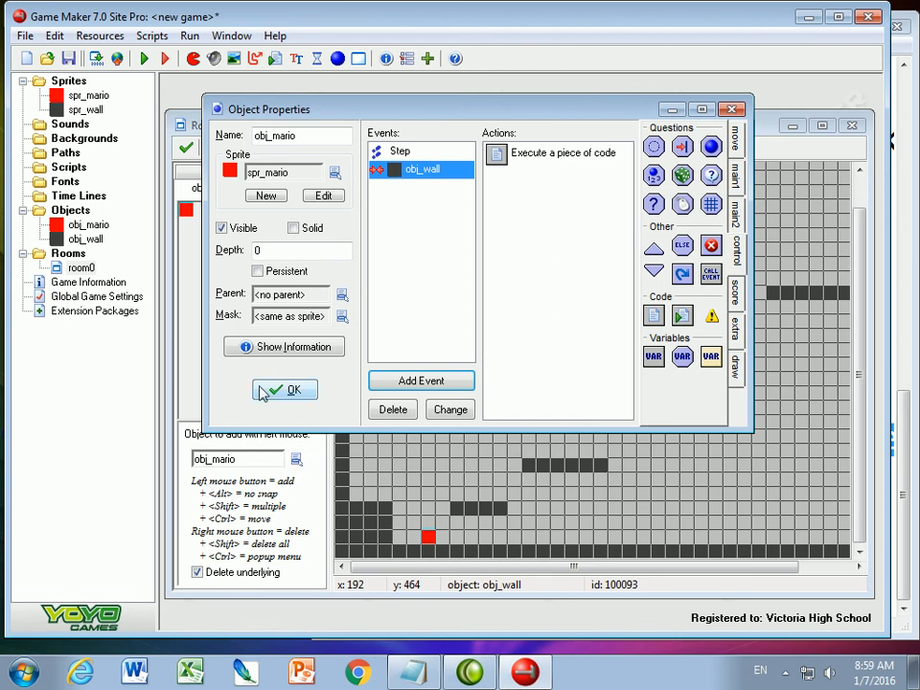
- Confirm obj_mario's properties, run the game, and close the game window
{"action": "left_click", "coordinate": [285, 389]}
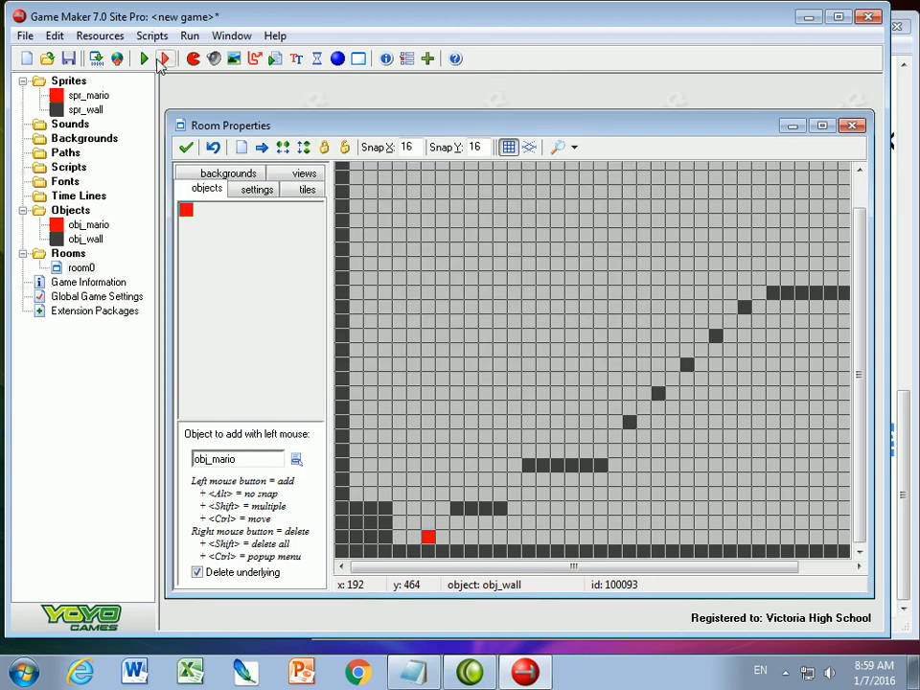
{"action": "left_click", "coordinate": [144, 58]}
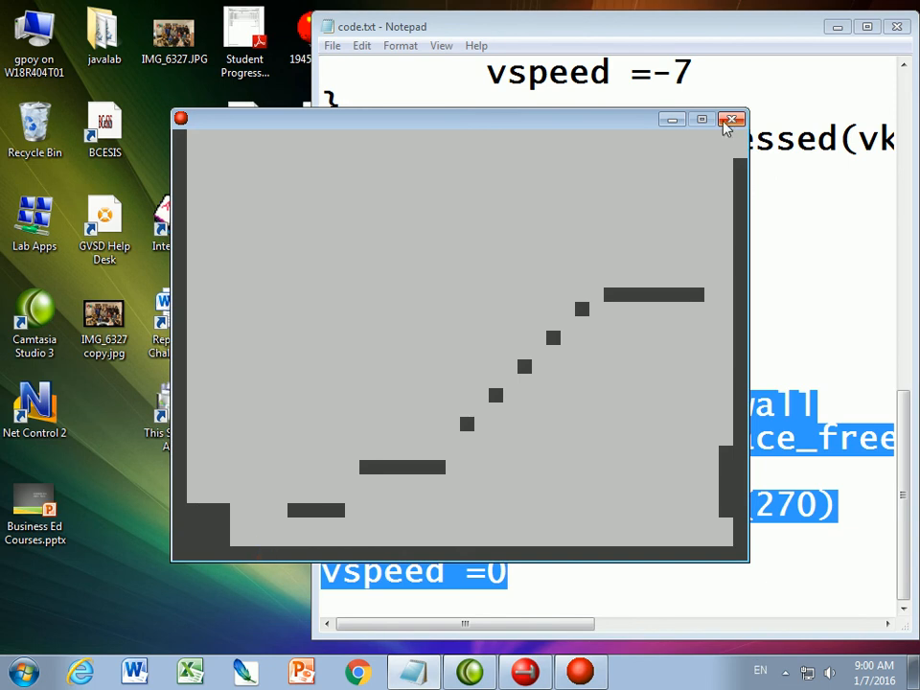
{"action": "left_click", "coordinate": [732, 119]}
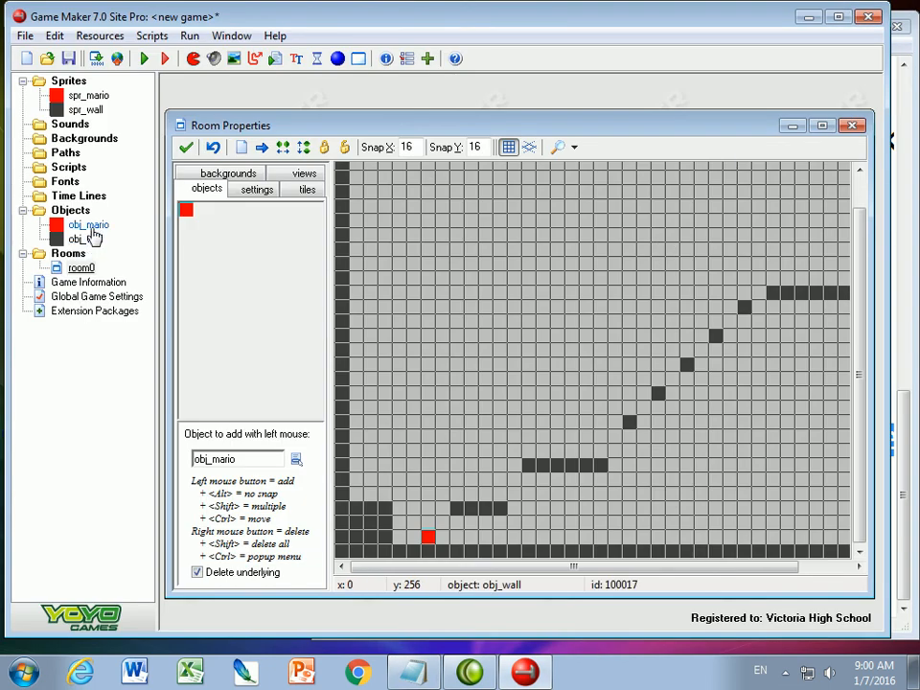
{"action": "left_click", "coordinate": [85, 238]}
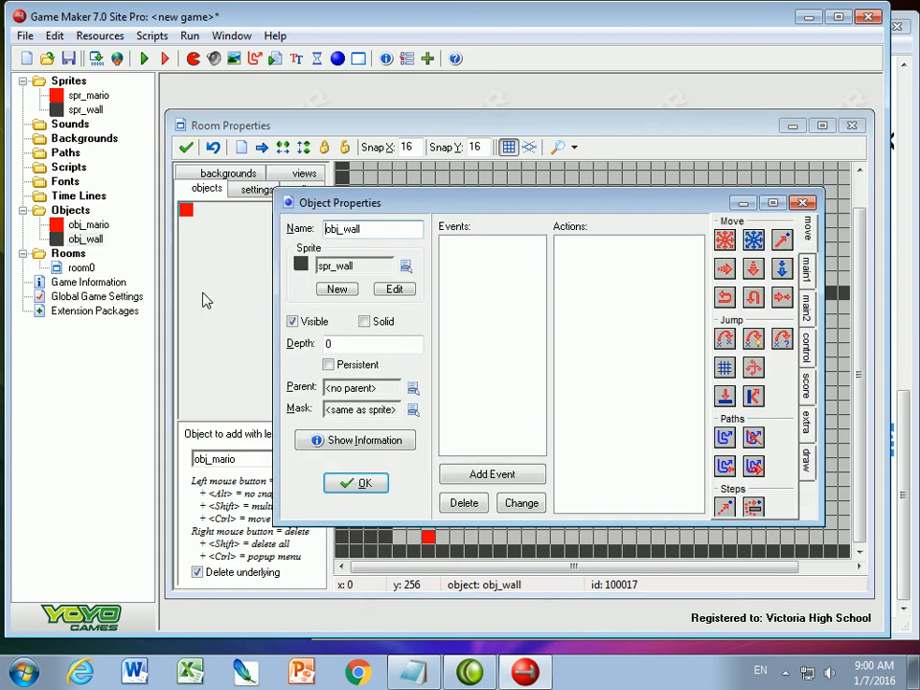
{"action": "left_click", "coordinate": [356, 484]}
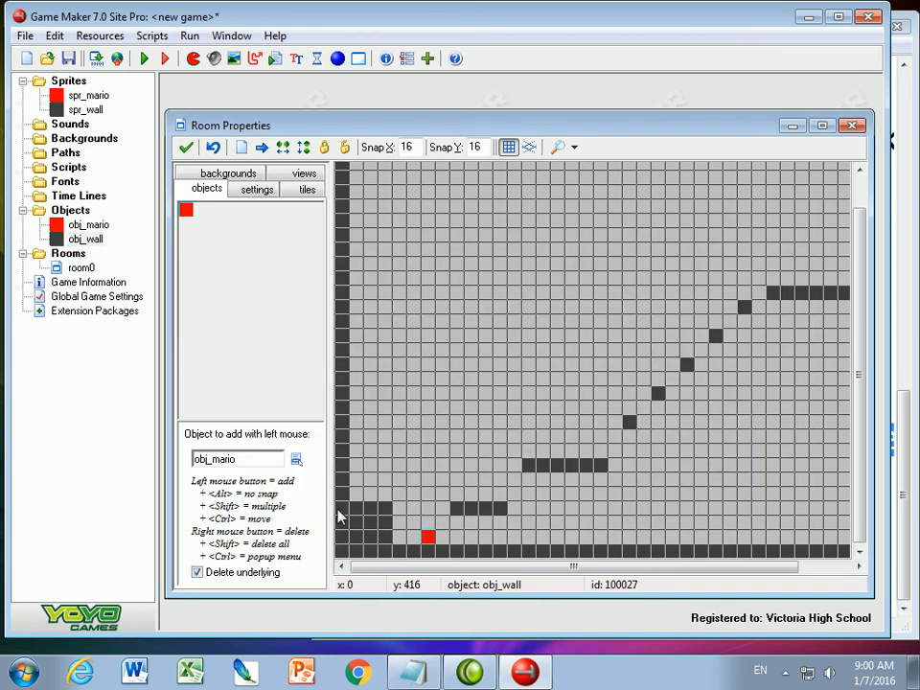